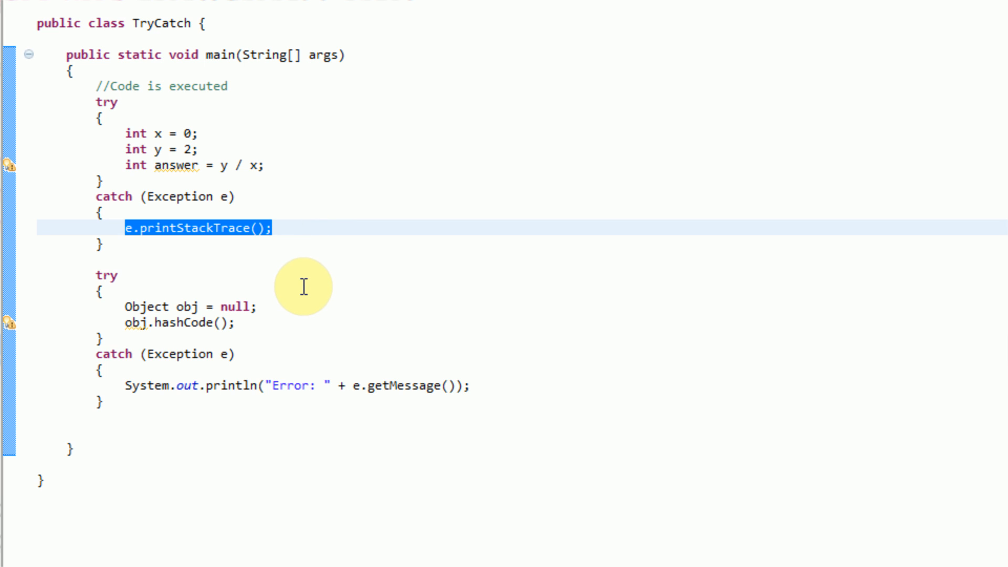
Reset x = 0; and y = 0; at the end of the first try block.
{"action": "left_click", "coordinate": [116, 228]}
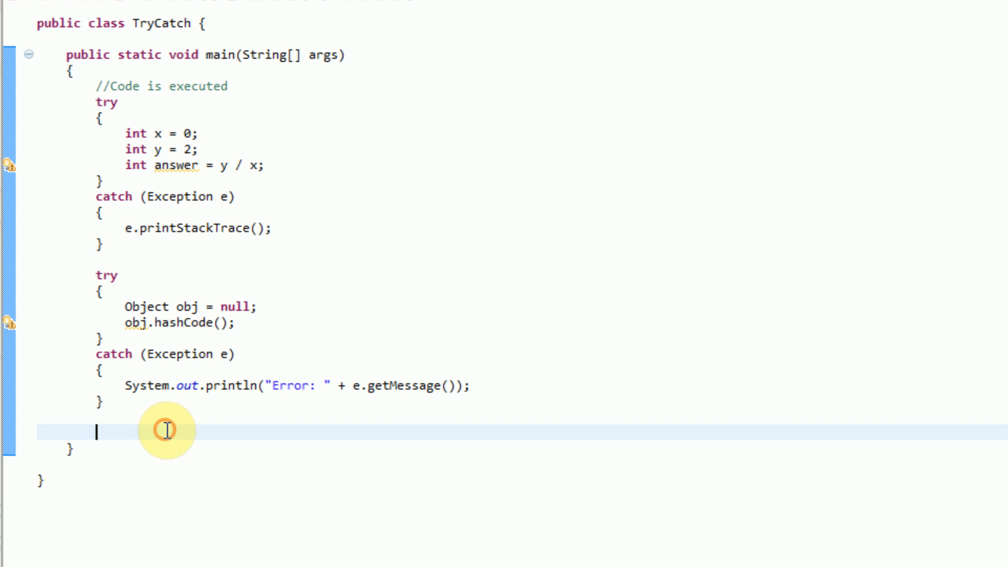
{"action": "mouse_move", "coordinate": [312, 469]}
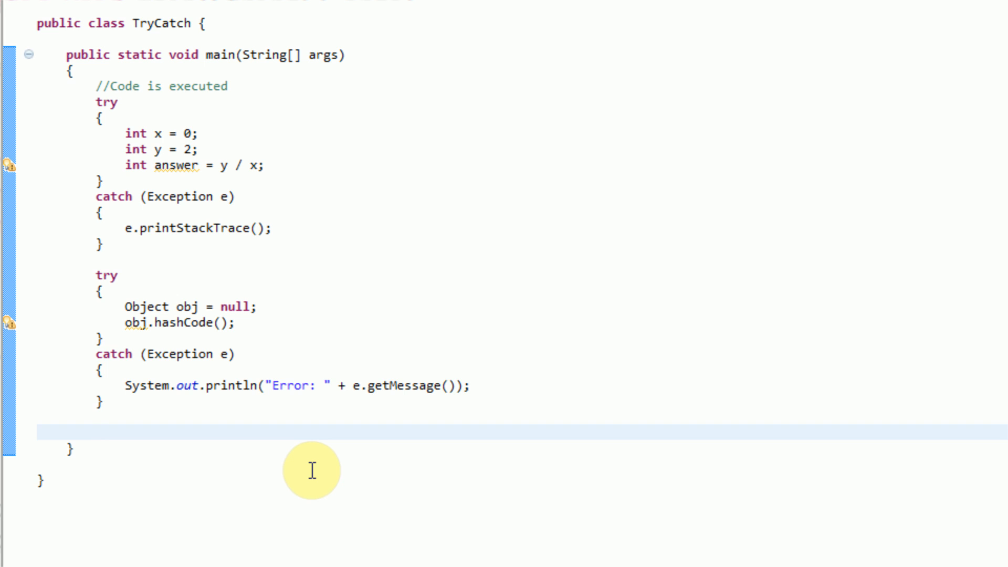
{"action": "mouse_move", "coordinate": [256, 197]}
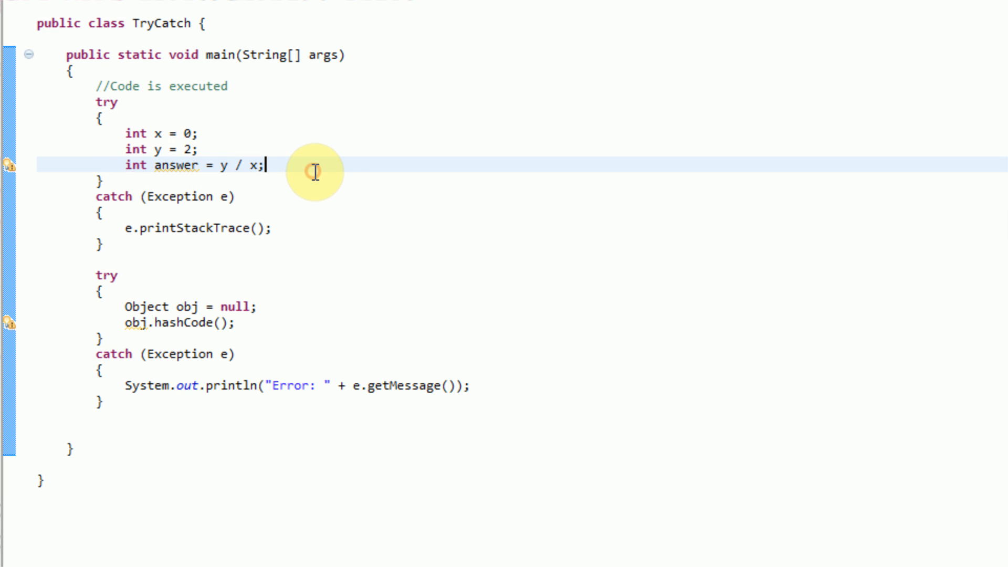
{"action": "mouse_move", "coordinate": [342, 196]}
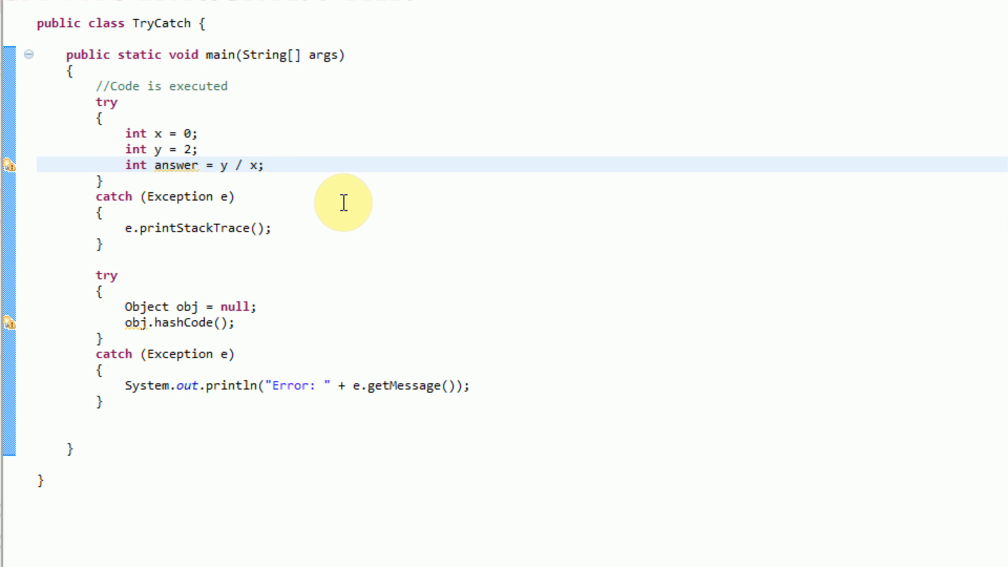
{"action": "mouse_move", "coordinate": [145, 411]}
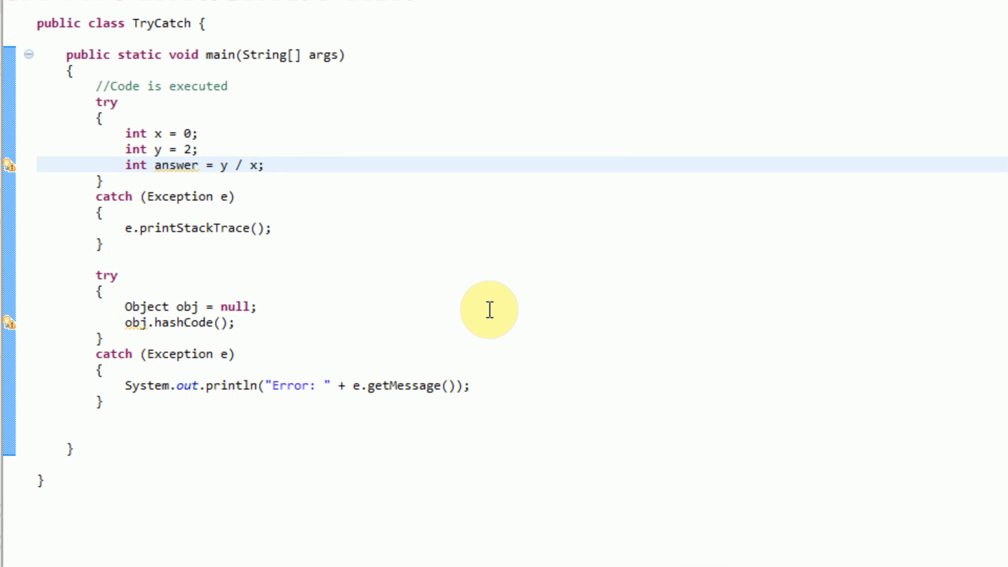
{"action": "type", "text": "x =0"}
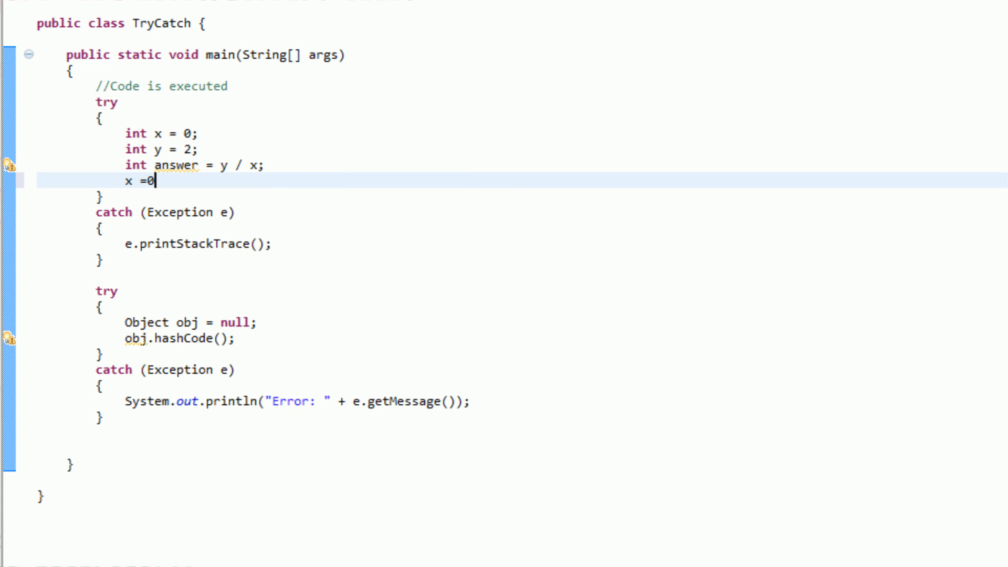
{"action": "type", "text": ";"}
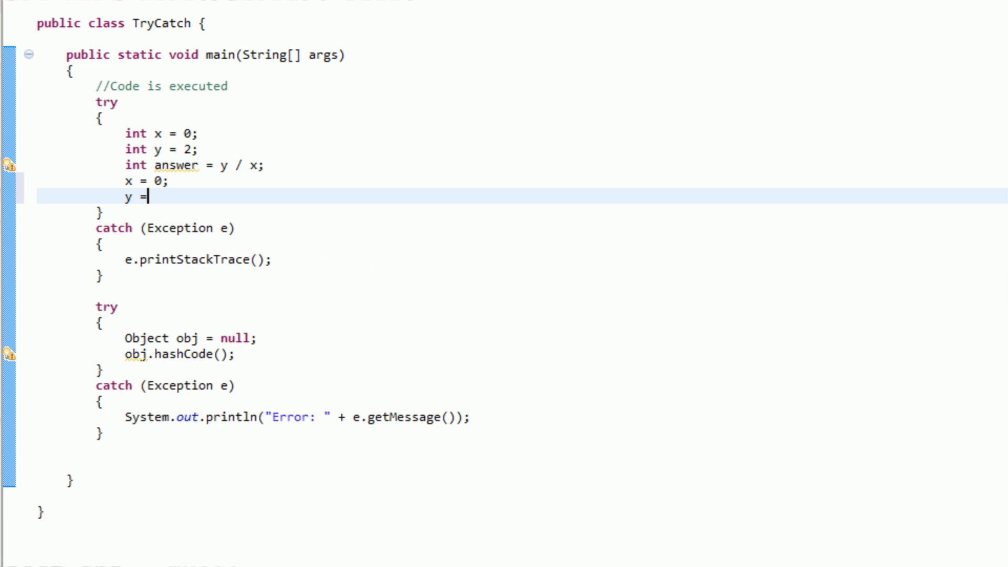
{"action": "type", "text": "0;"}
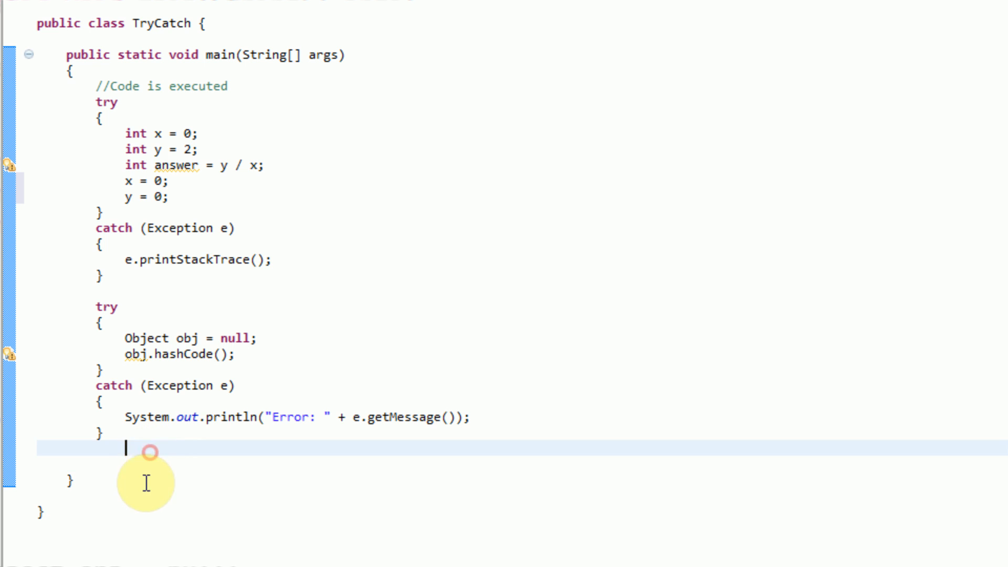
Print "x= " + x and "y=" + y with System.out.println at the end of main.
{"action": "type", "text": "System.out.println(\""}
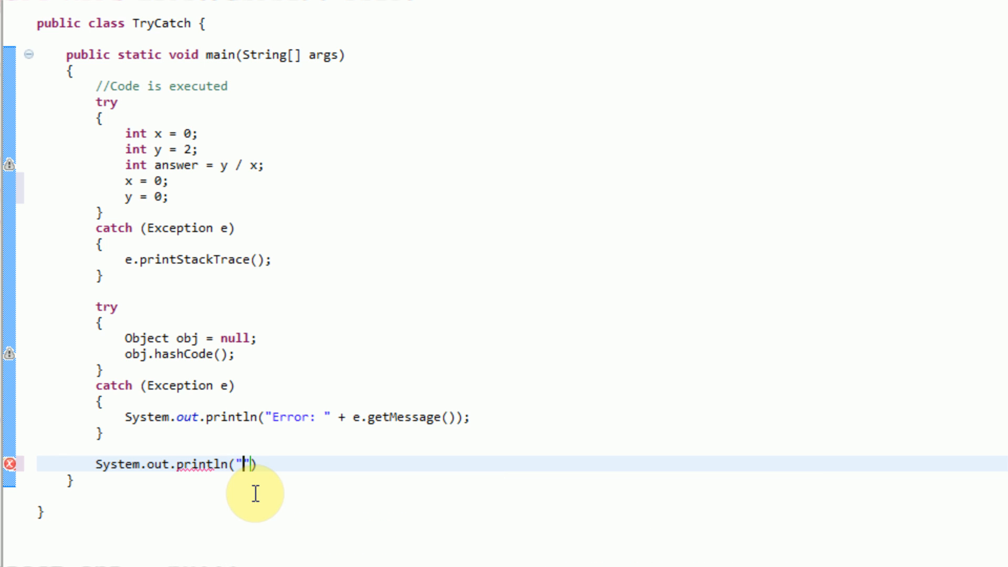
{"action": "type", "text": "x= \" + b"}
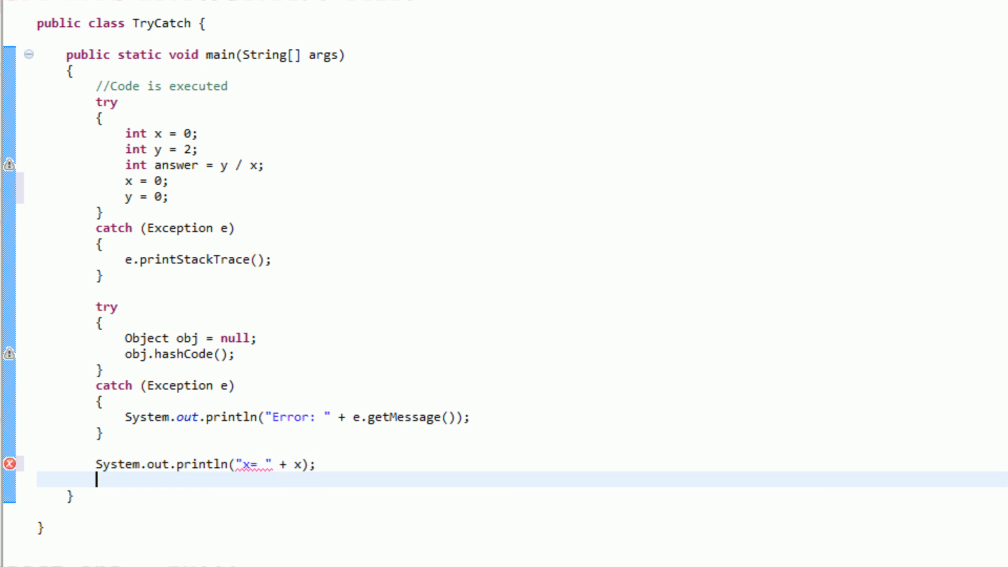
{"action": "type", "text": "System.out."}
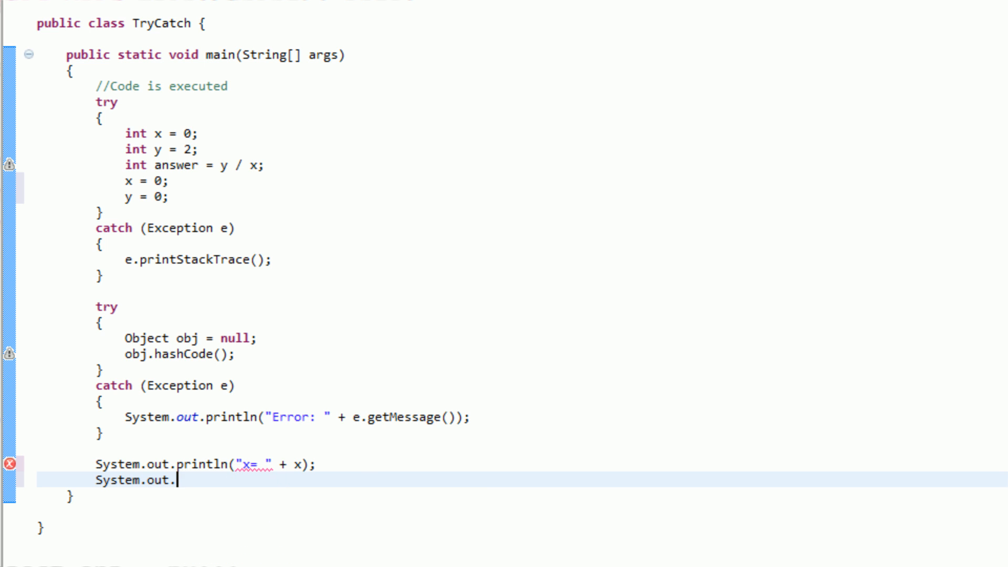
{"action": "type", "text": "println()"}
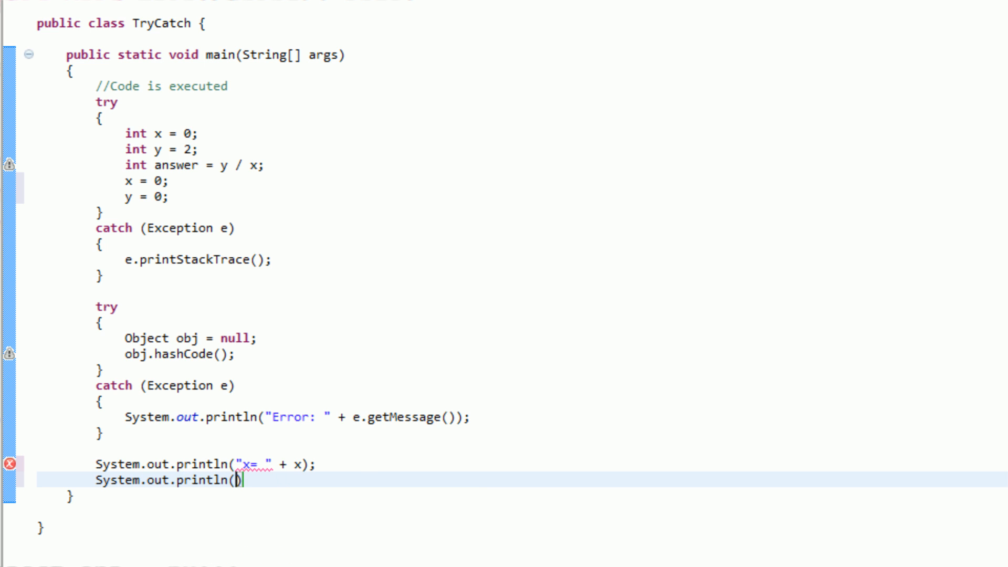
{"action": "type", "text": "\"y=\""}
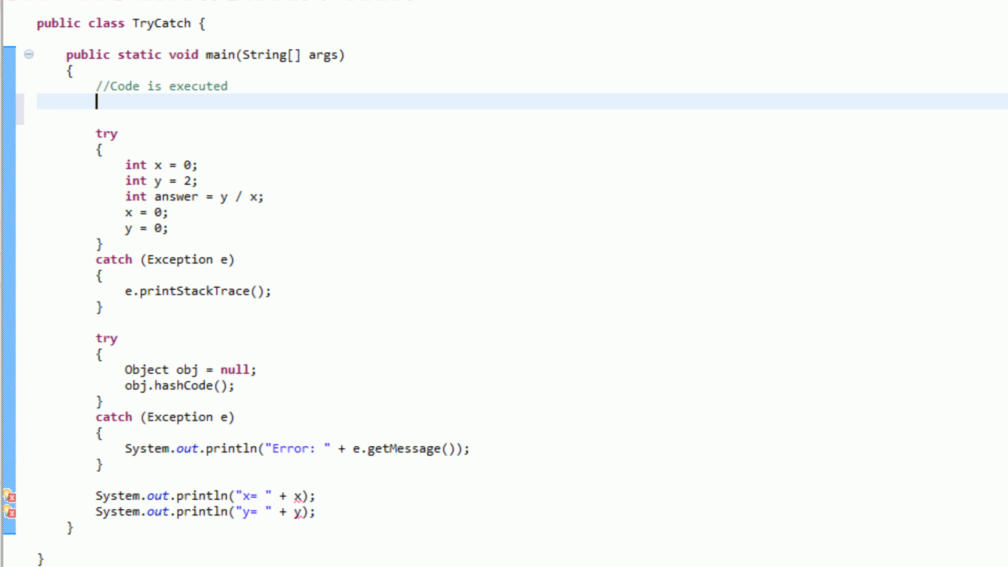
{"action": "mouse_move", "coordinate": [221, 193]}
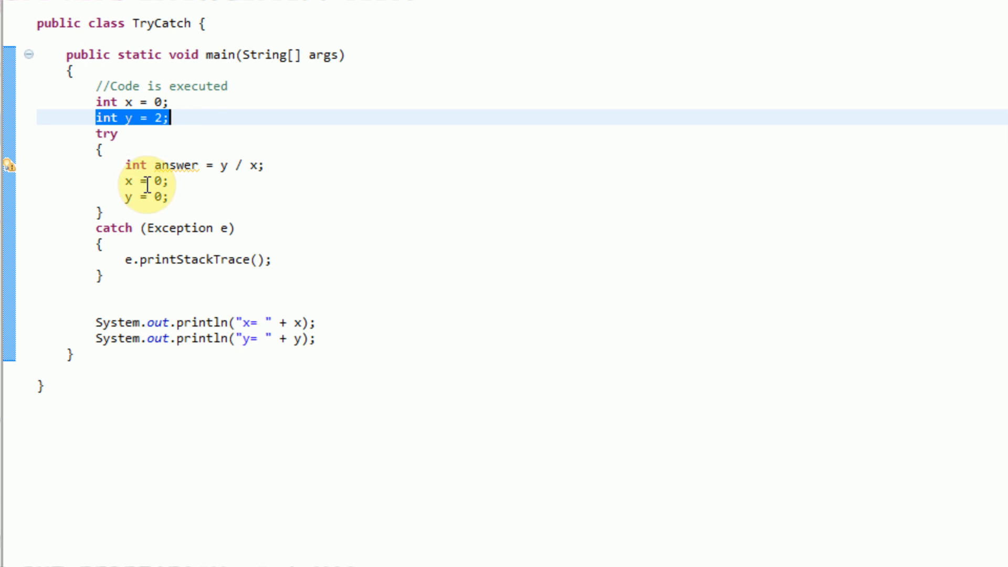
Move the int x and y declarations above try and remove the second try/catch block.
{"action": "left_click", "coordinate": [195, 165]}
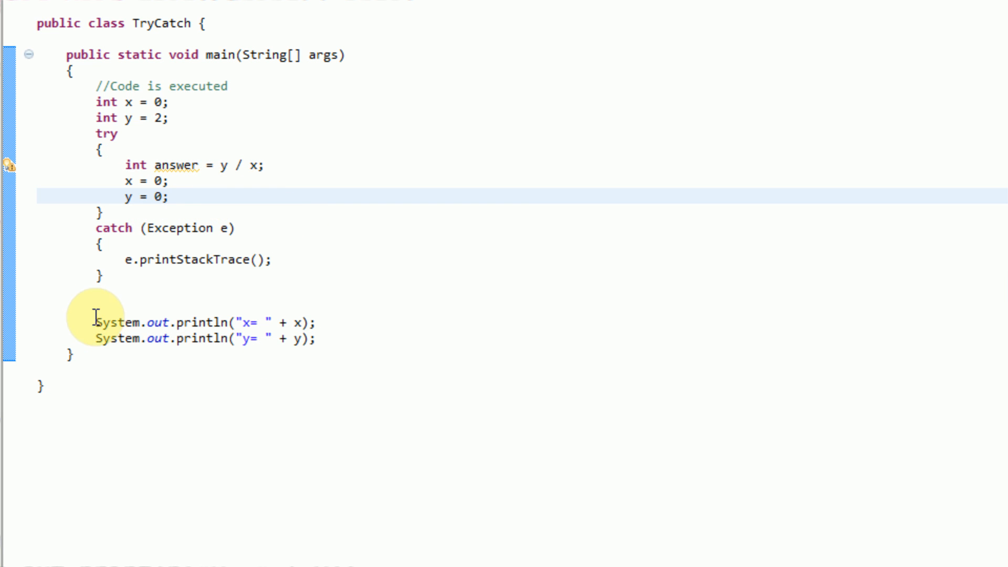
{"action": "left_click_drag", "start_coordinate": [96, 323], "coordinate": [317, 339]}
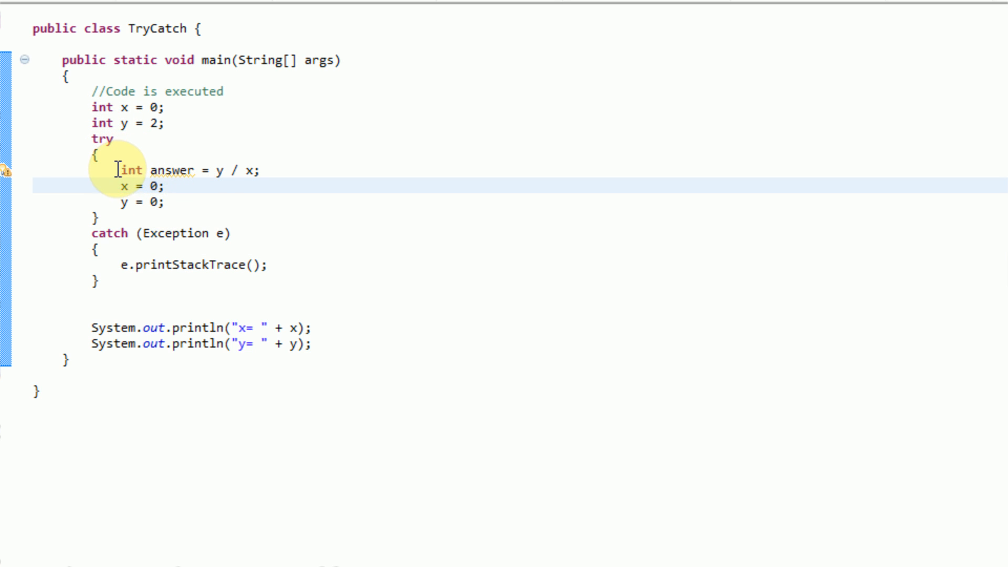
{"action": "triple_click", "coordinate": [187, 170]}
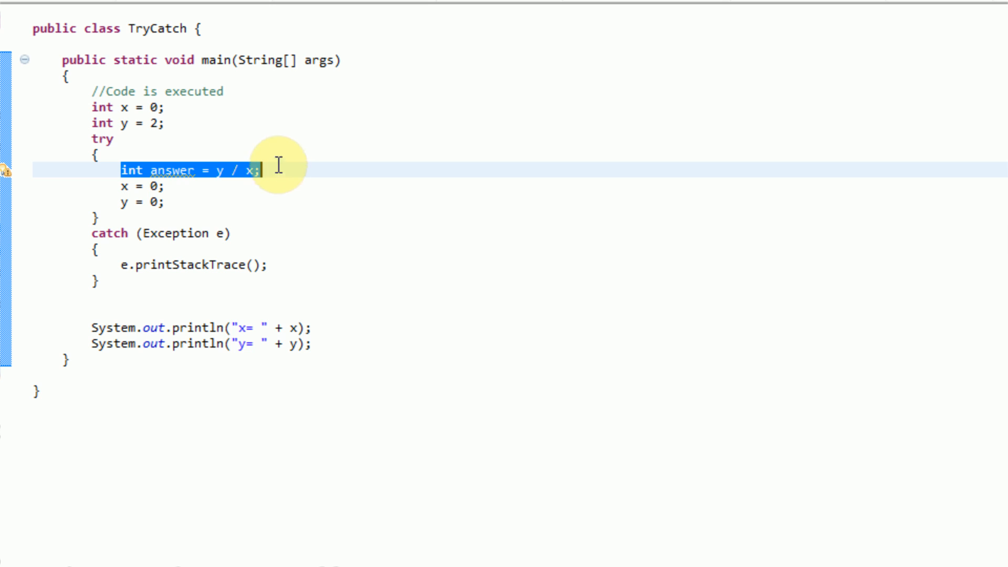
{"action": "left_click", "coordinate": [193, 265]}
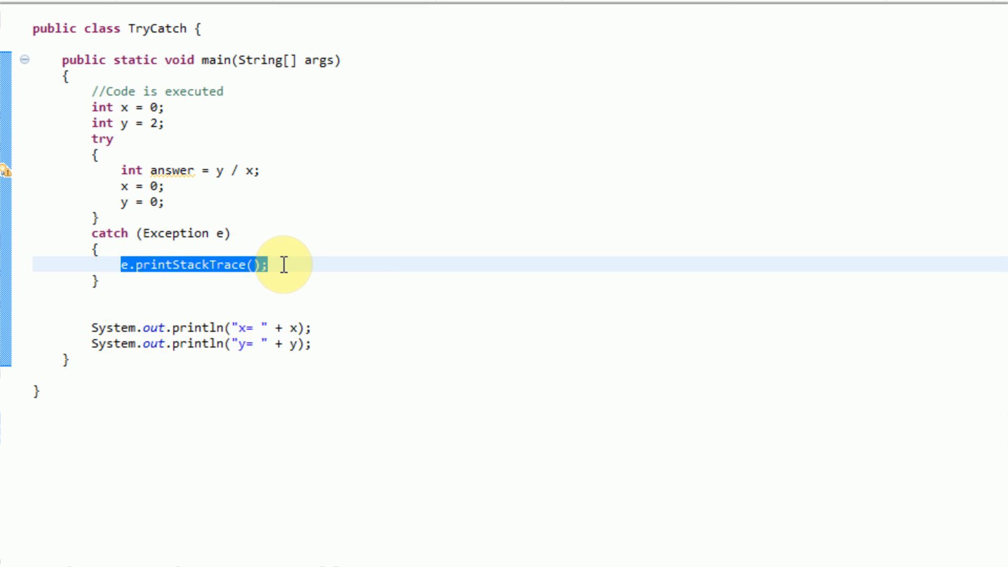
{"action": "left_click", "coordinate": [93, 328]}
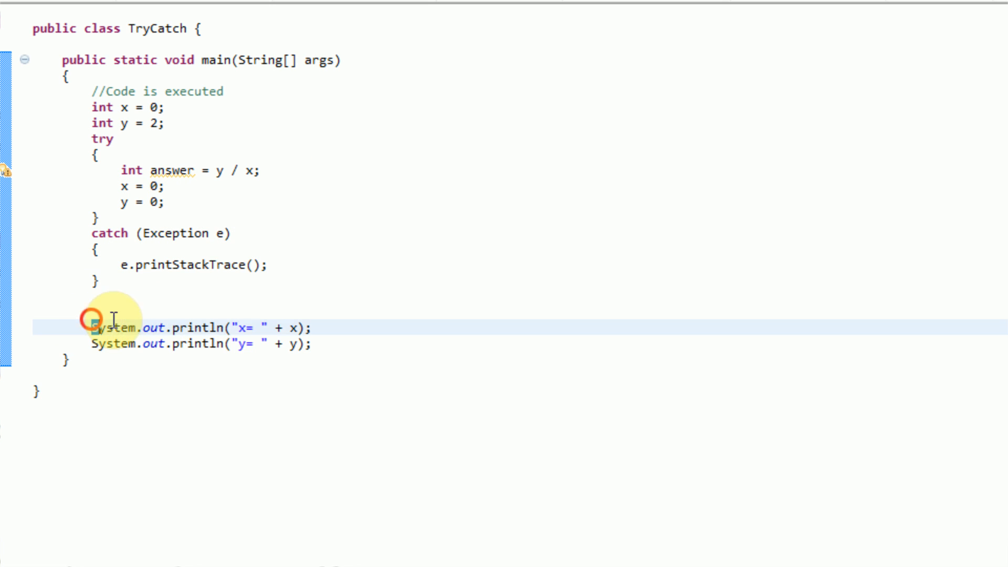
{"action": "left_click_drag", "start_coordinate": [93, 328], "coordinate": [311, 343]}
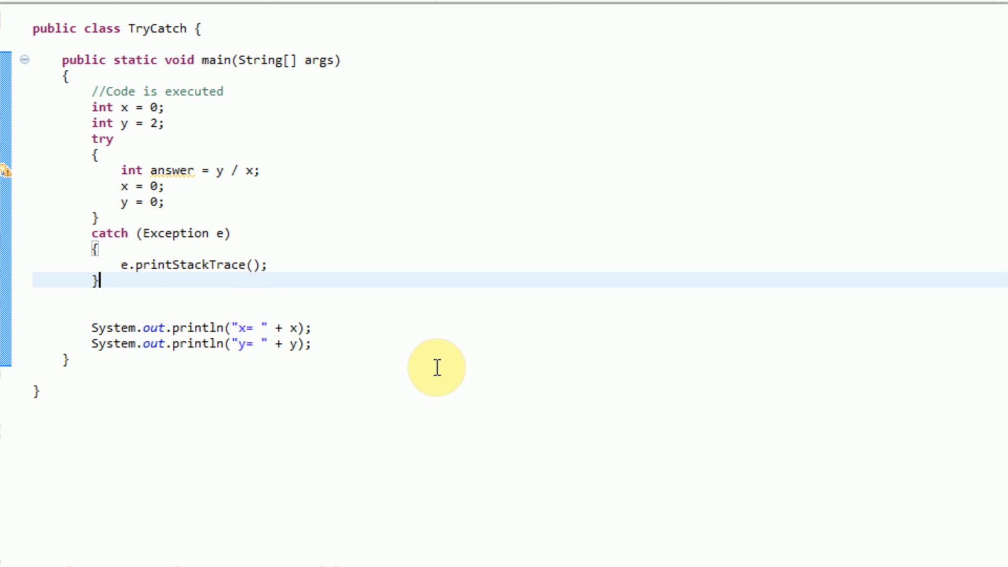
Add a finally block after catch and move the x = 0; y = 0; resets into it.
{"action": "type", "text": "finally"}
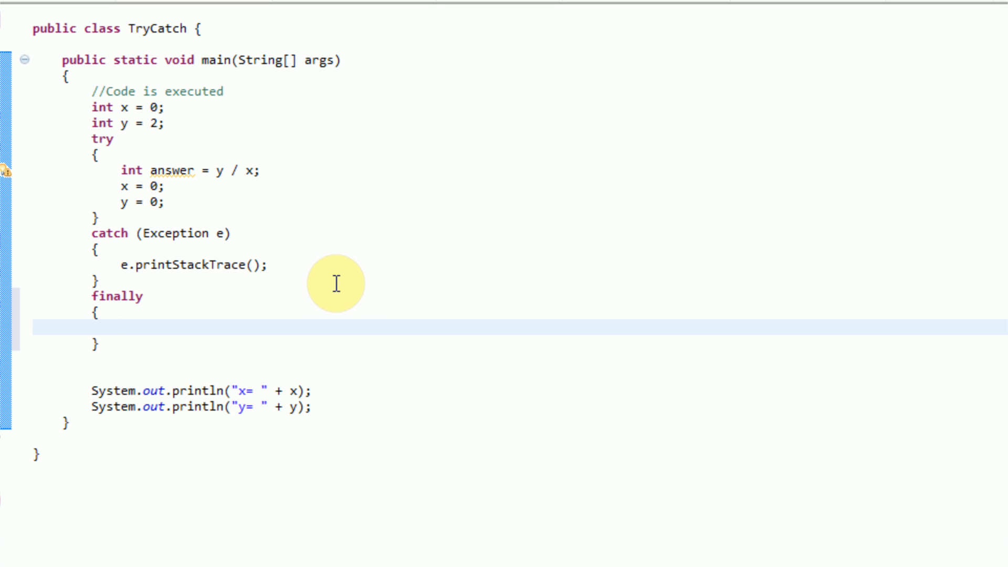
{"action": "left_click_drag", "start_coordinate": [120, 186], "coordinate": [165, 202]}
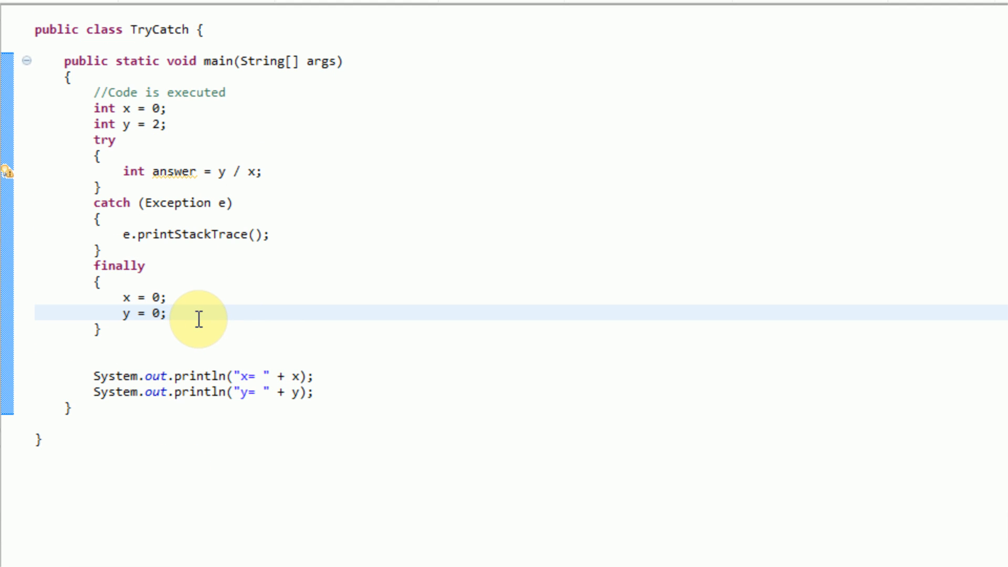
Comment out the division and add a return; statement inside the try block.
{"action": "left_click", "coordinate": [263, 170]}
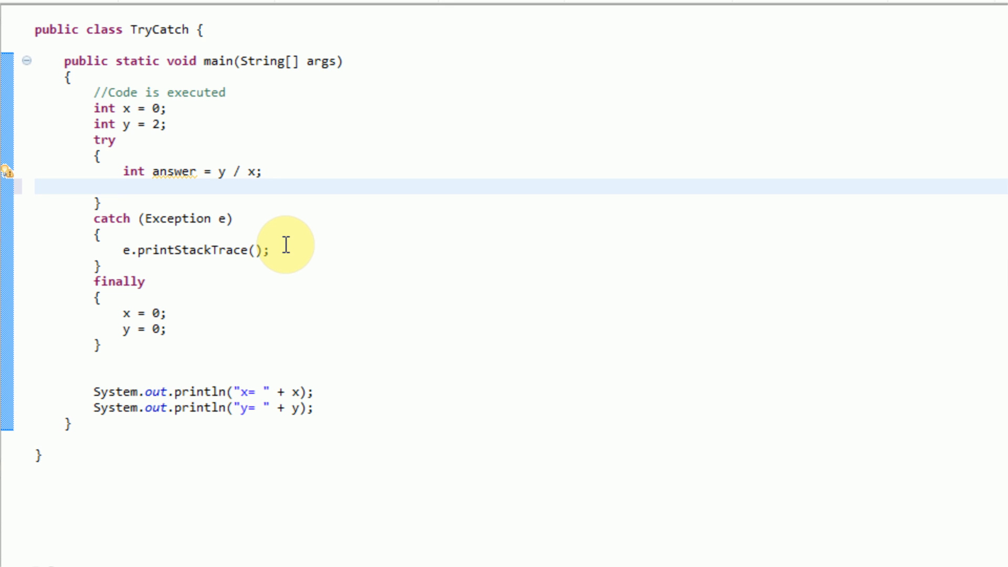
{"action": "mouse_move", "coordinate": [293, 239]}
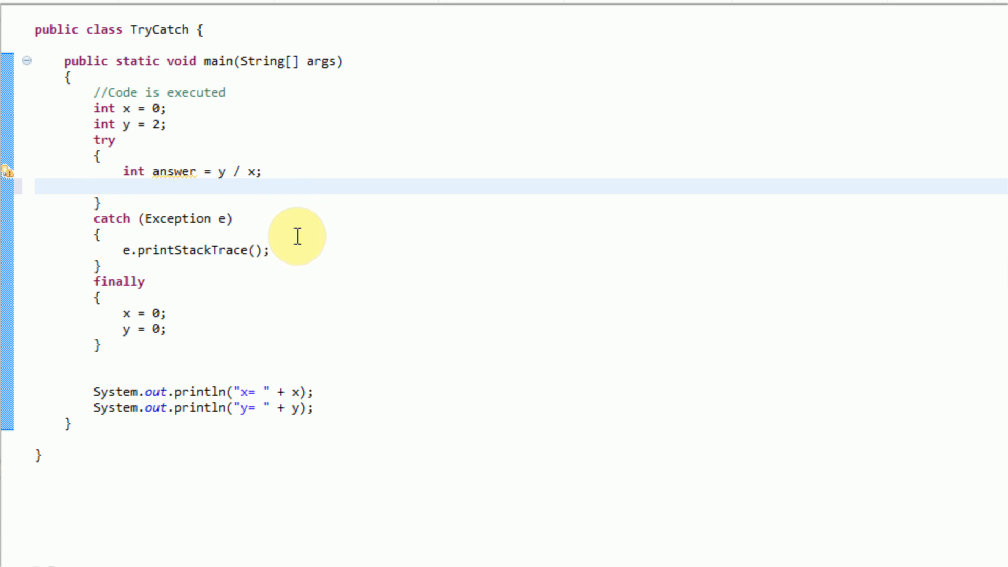
{"action": "mouse_move", "coordinate": [297, 237]}
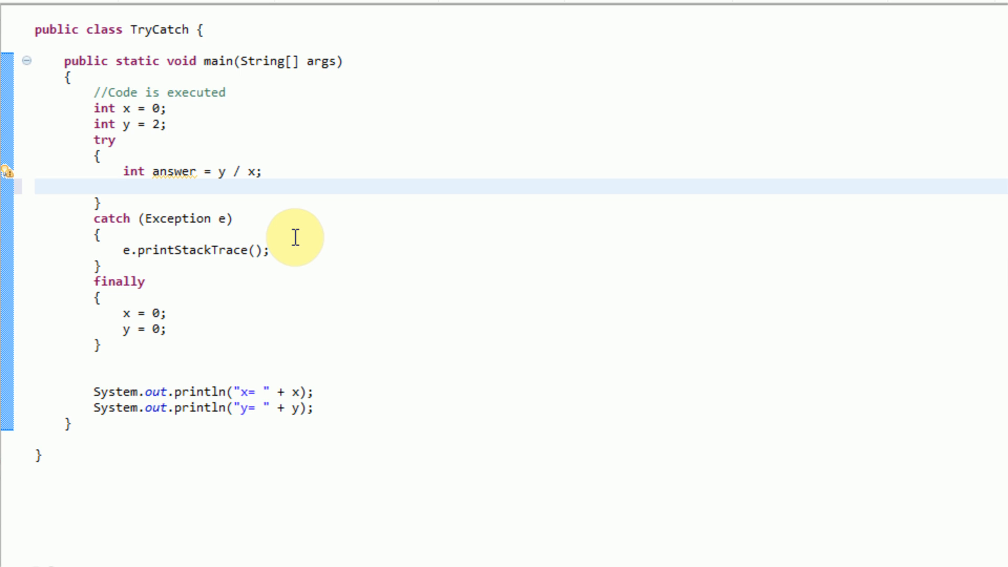
{"action": "left_click", "coordinate": [125, 188]}
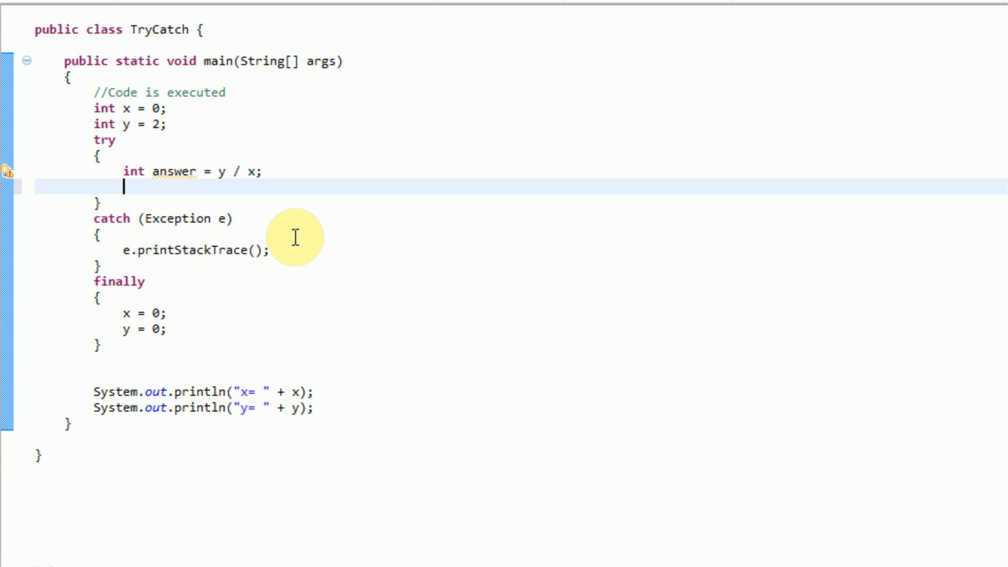
{"action": "type", "text": "return;"}
{"action": "left_click", "coordinate": [192, 171]}
{"action": "type", "text": "//"}
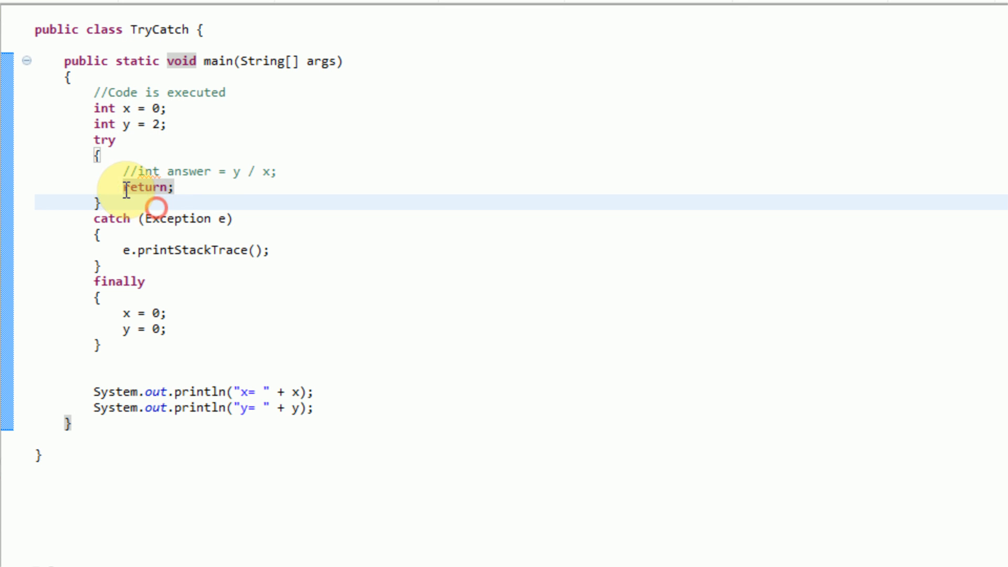
Move the two println statements for x and y into the finally block.
{"action": "double_click", "coordinate": [146, 187]}
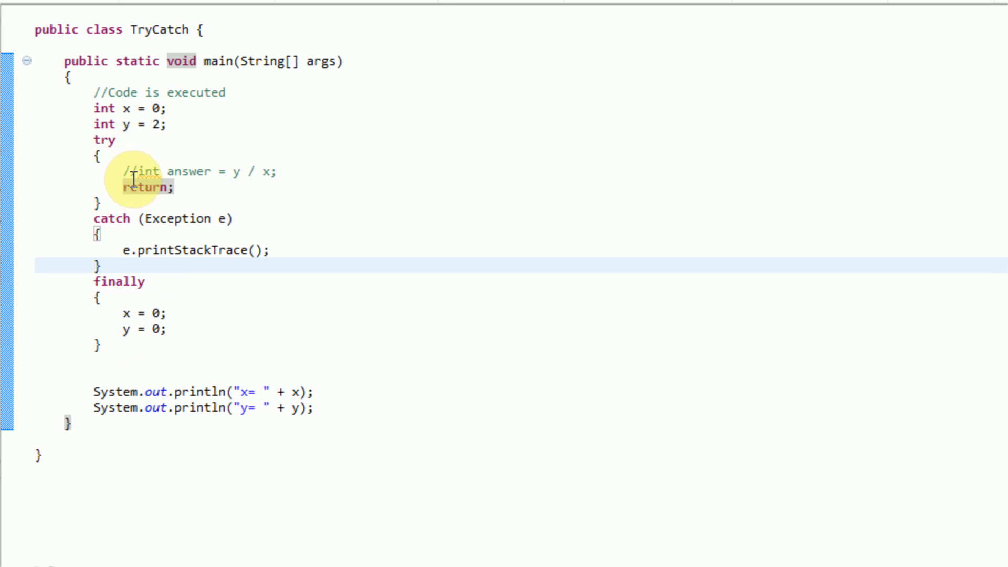
{"action": "double_click", "coordinate": [127, 314]}
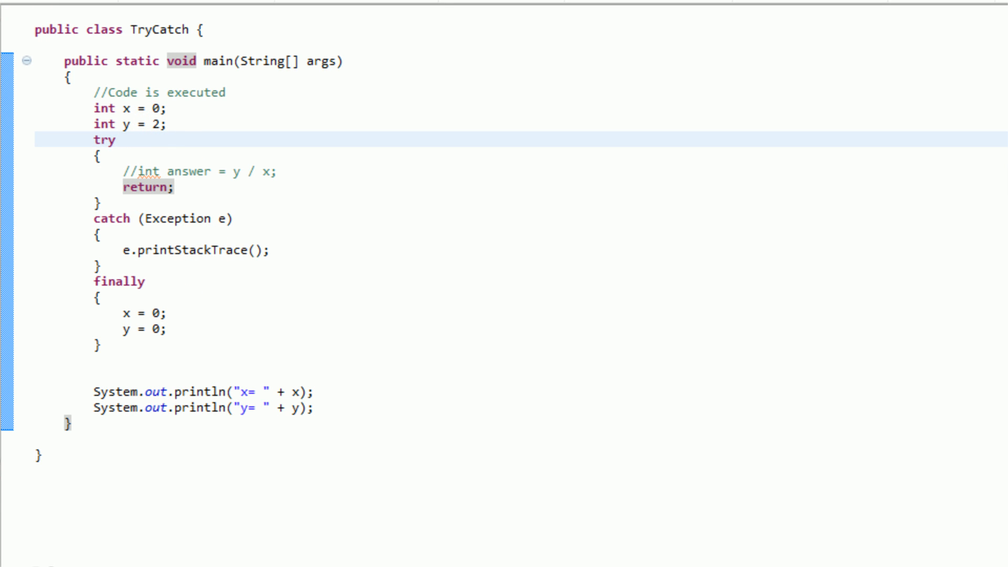
{"action": "left_click", "coordinate": [116, 139]}
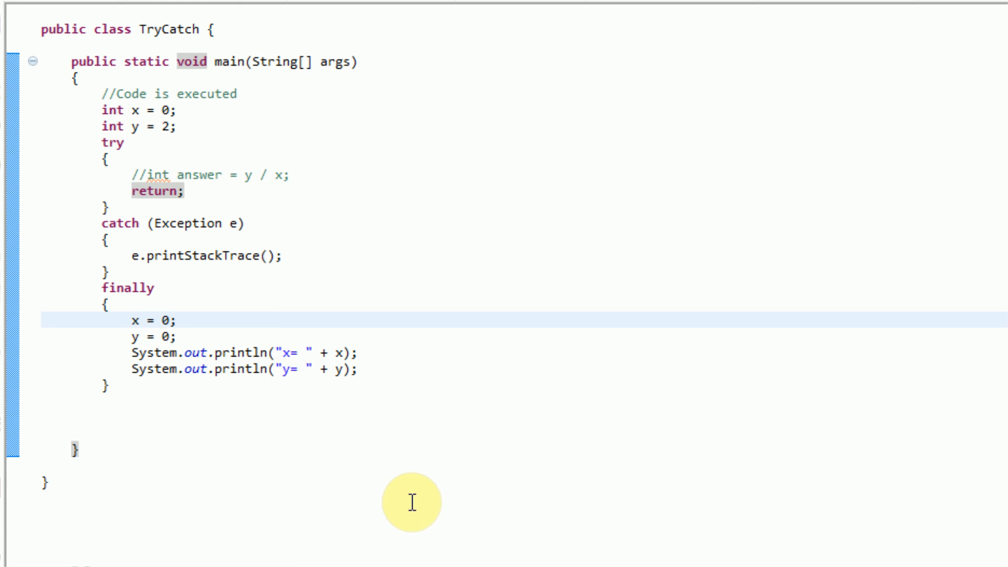
Delete the int lines and declare BufferedReader reader; above the try block.
{"action": "left_click", "coordinate": [294, 191]}
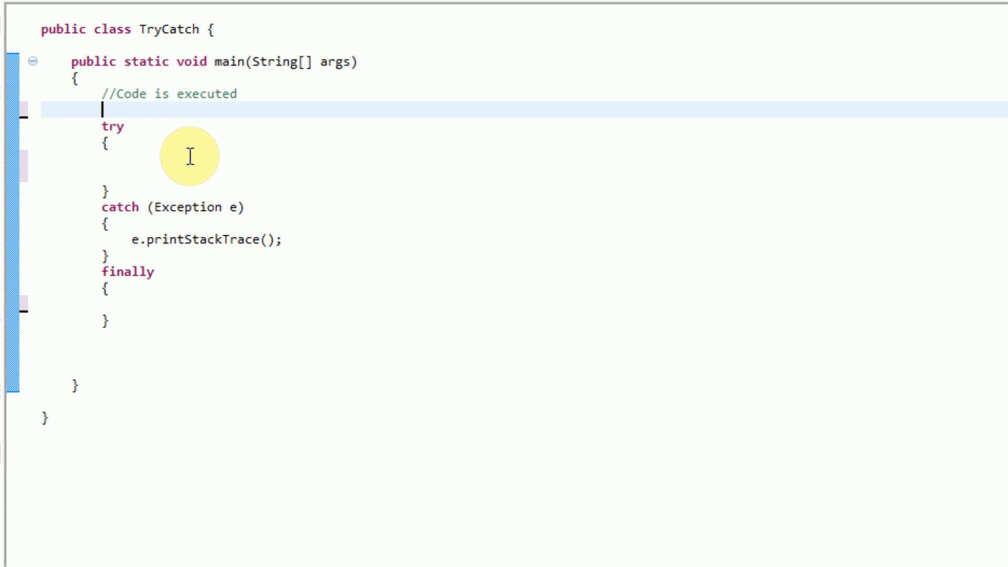
{"action": "mouse_move", "coordinate": [159, 122]}
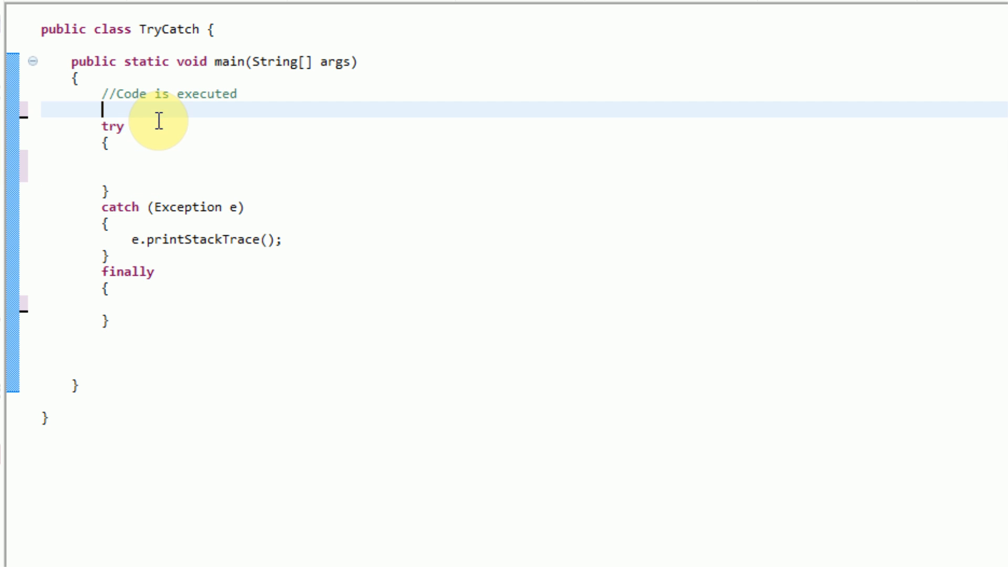
{"action": "key", "text": "enter"}
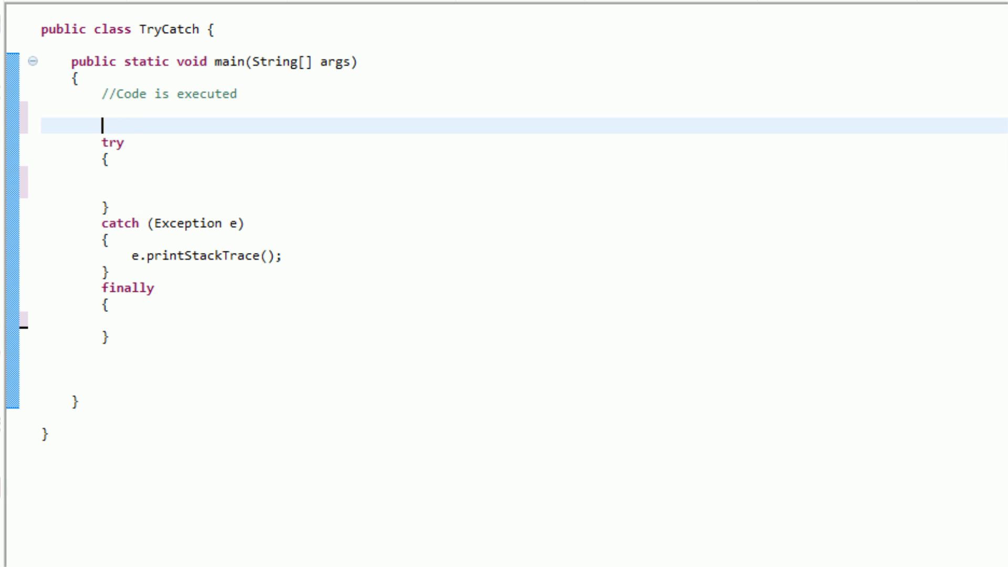
{"action": "type", "text": "BufferedReade"}
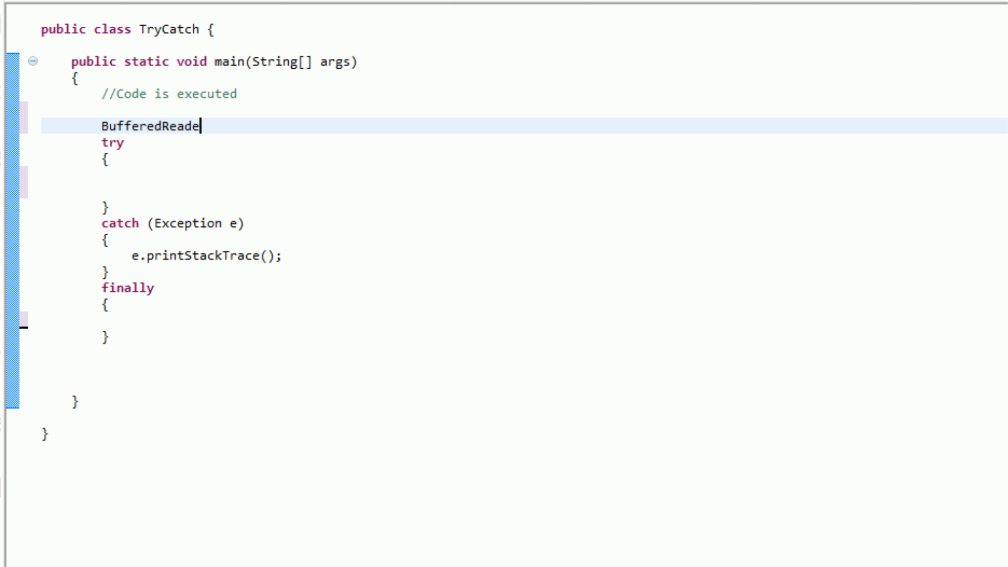
{"action": "type", "text": "r reader;"}
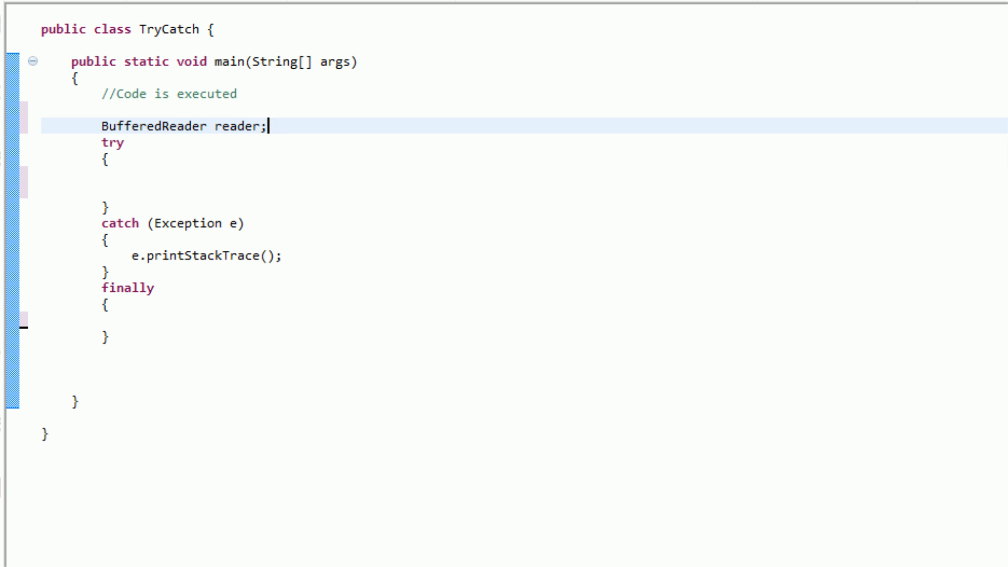
Assign reader = new BufferedReader() in try and import BufferedReader from java.io.
{"action": "type", "text": "buff"}
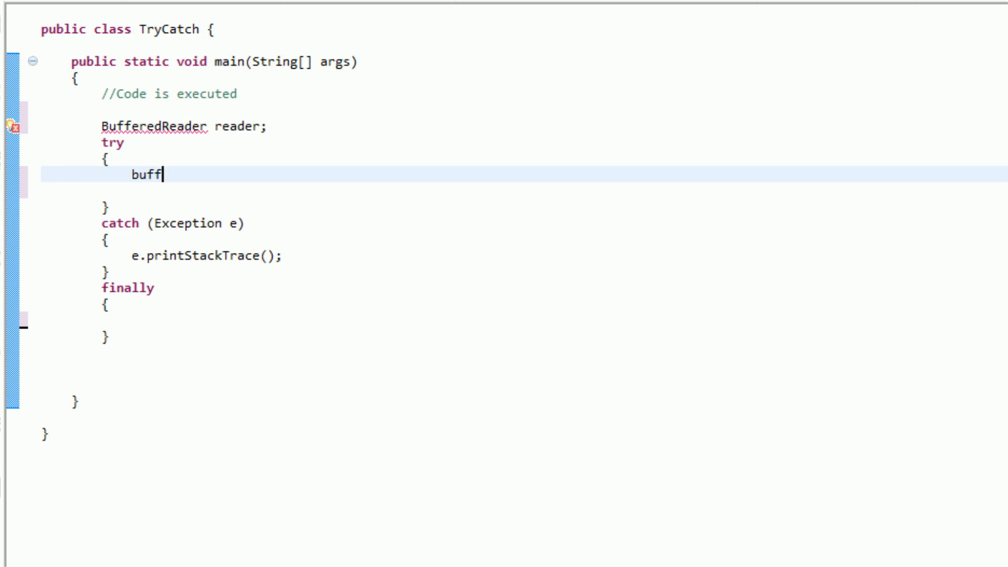
{"action": "type", "text": "reader"}
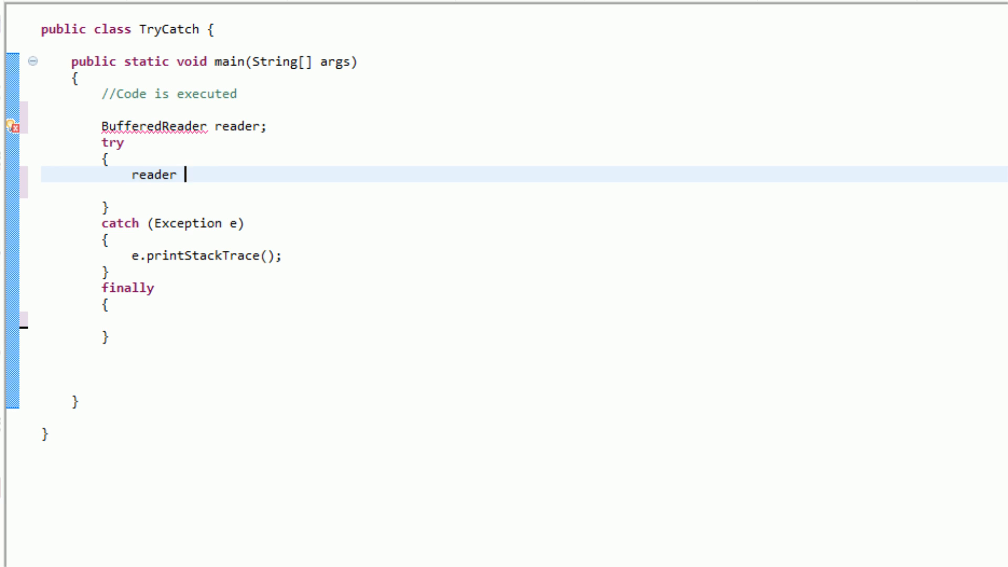
{"action": "type", "text": "= new Buffered"}
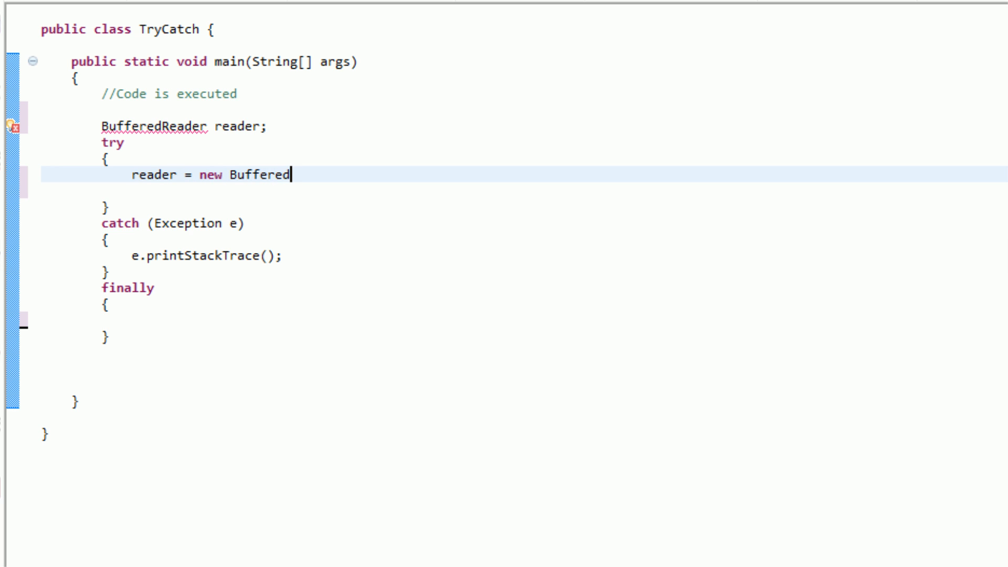
{"action": "type", "text": "Reader()"}
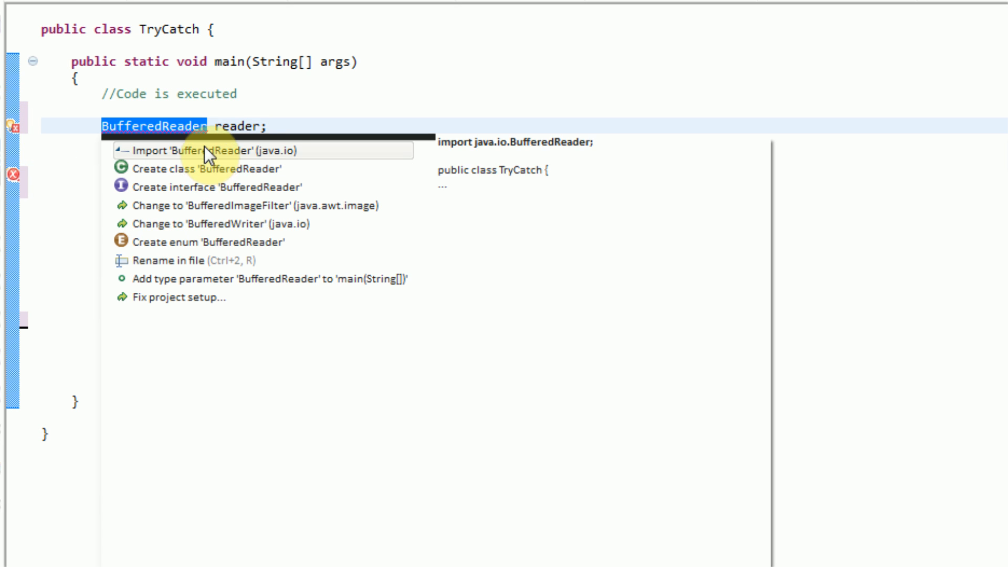
{"action": "left_click", "coordinate": [213, 151]}
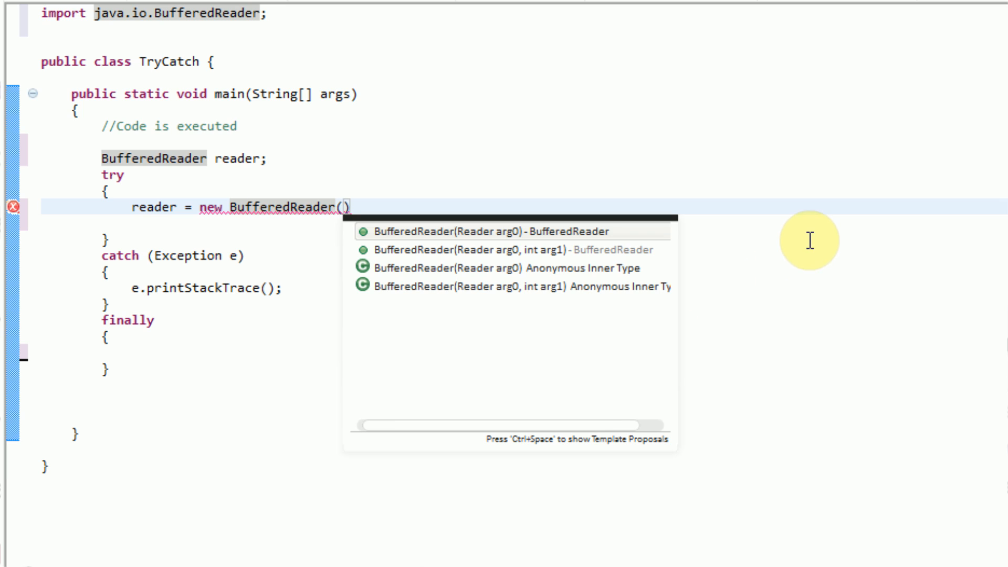
{"action": "mouse_move", "coordinate": [810, 245]}
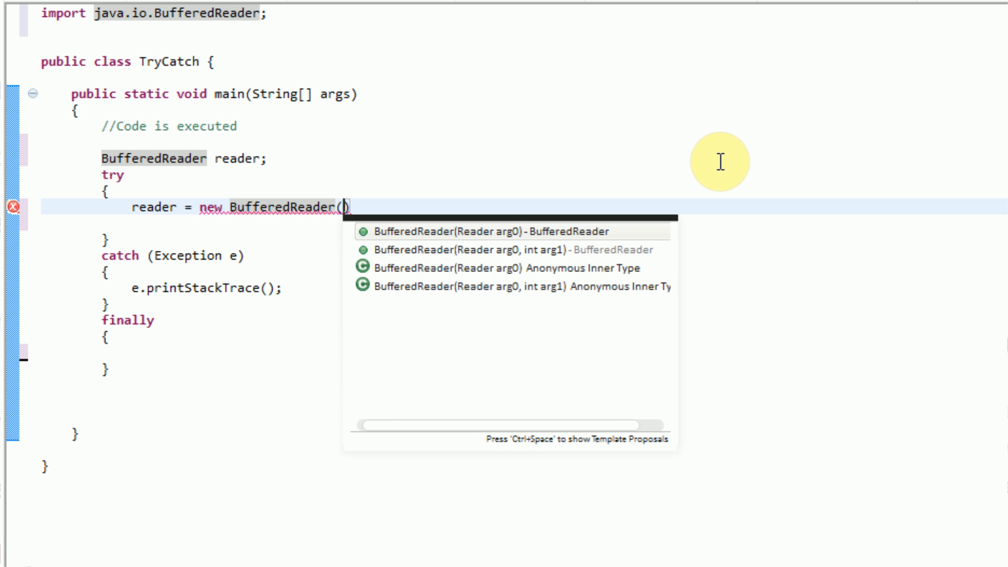
Wrap a new FileReader on new File("text.txt") and import File via quick fix.
{"action": "type", "text": "new"}
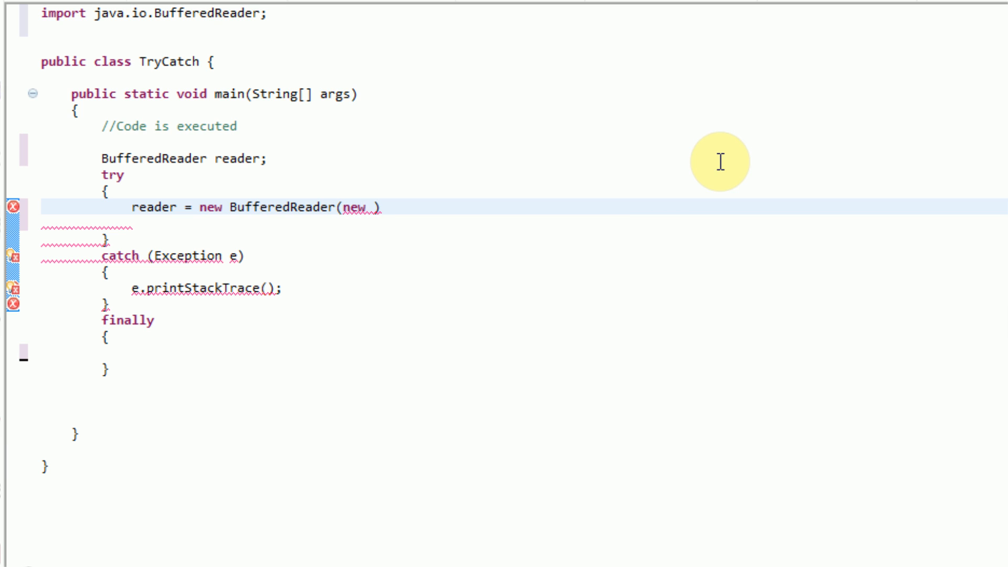
{"action": "type", "text": "FileReader("}
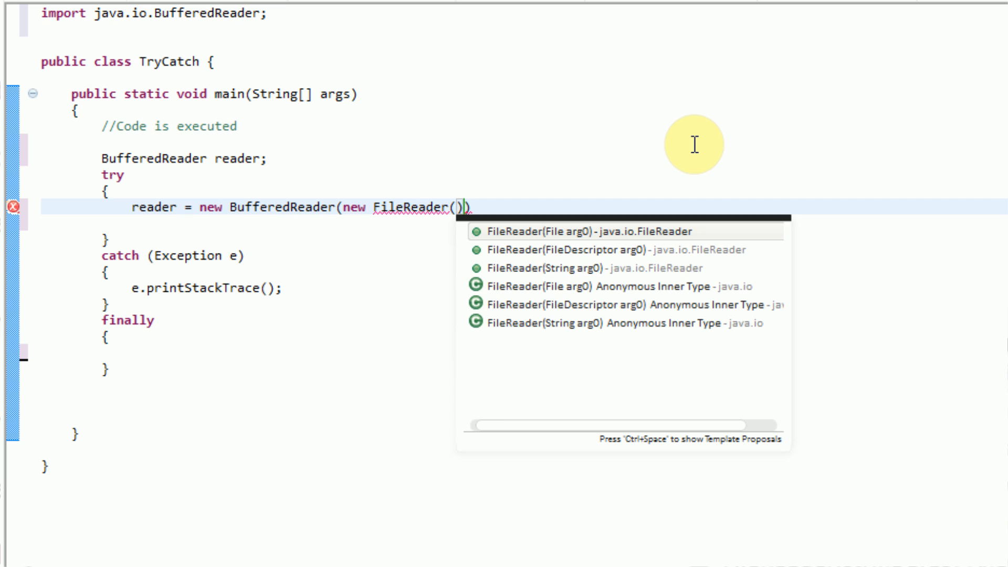
{"action": "type", "text": "new File(\""}
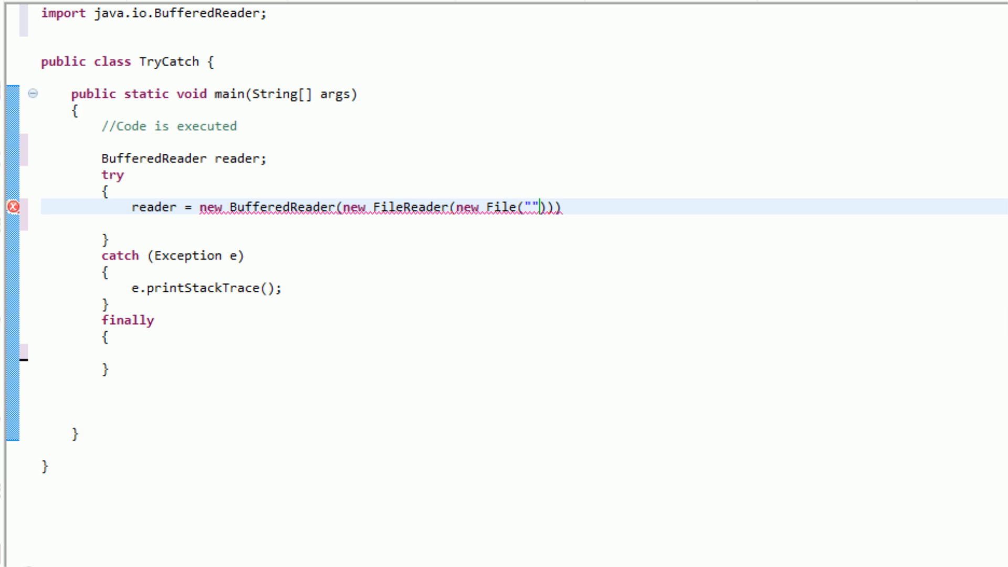
{"action": "type", "text": "text.txt"}
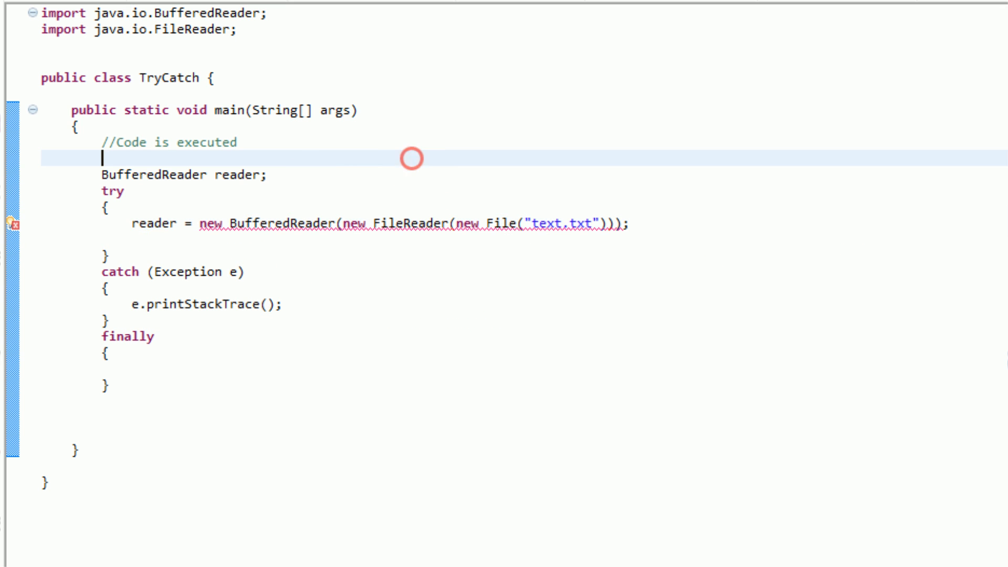
{"action": "left_click", "coordinate": [506, 223]}
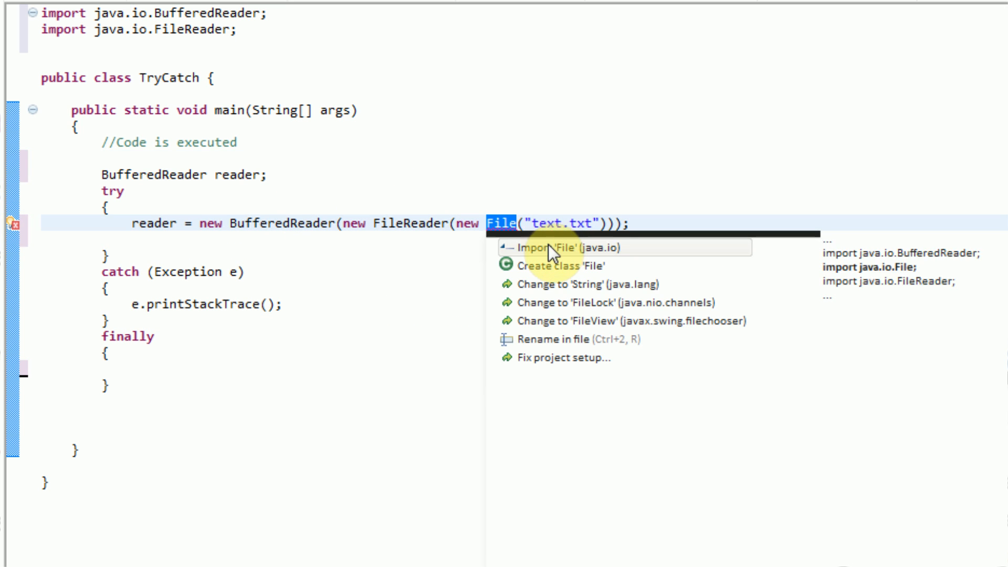
{"action": "left_click", "coordinate": [563, 248]}
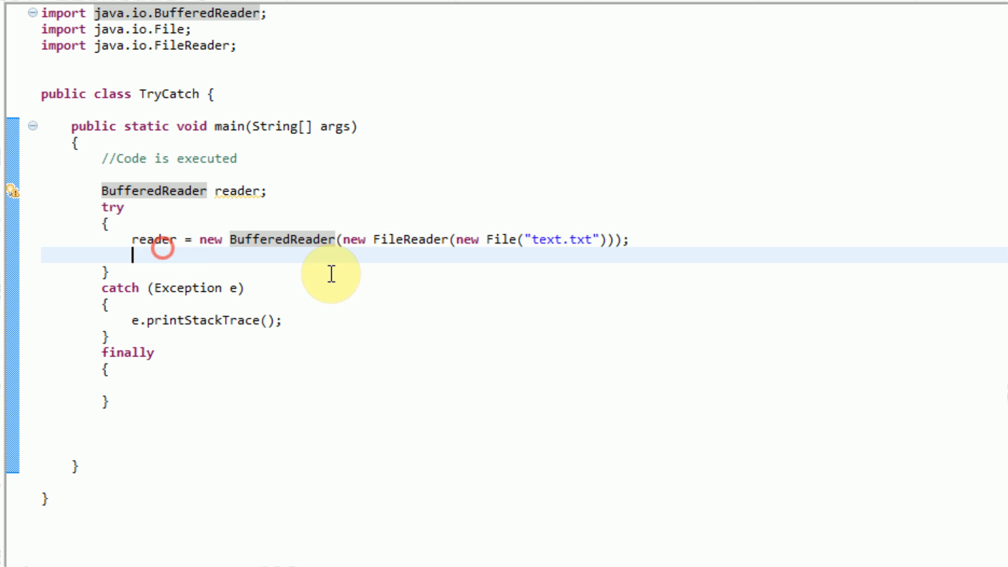
Read a line into String contents via reader.readLine() inside try.
{"action": "type", "text": "String conten"}
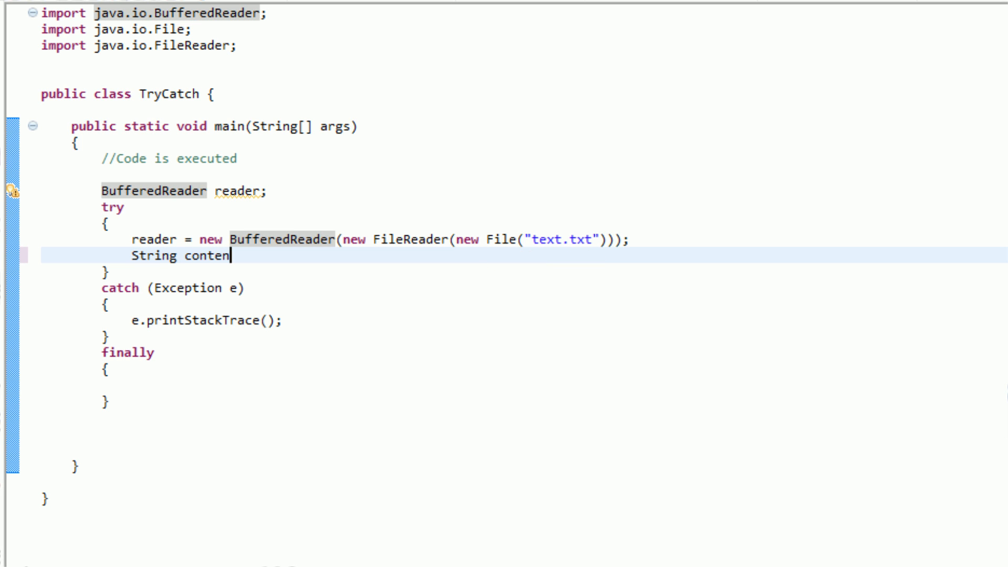
{"action": "type", "text": "ts = reader."}
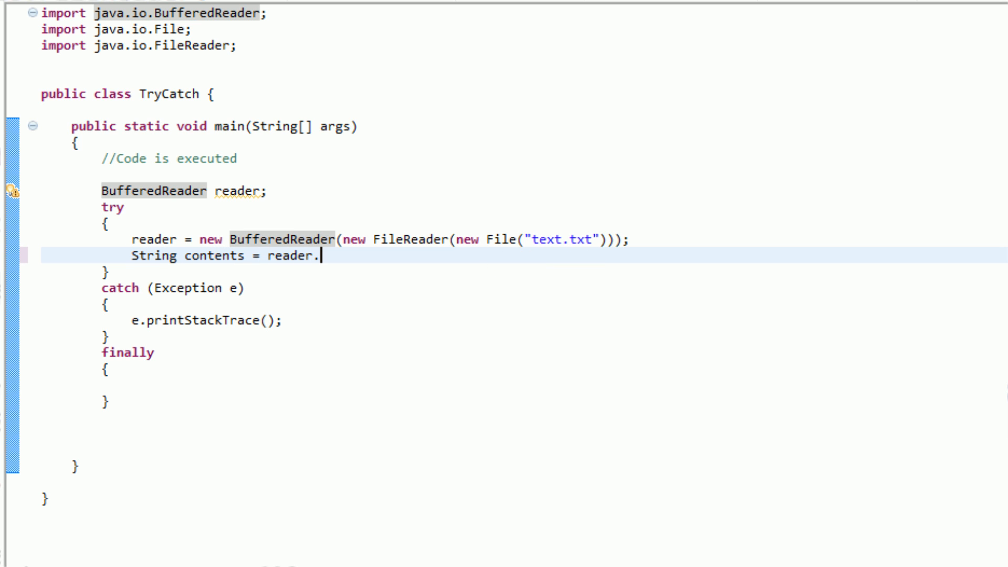
{"action": "type", "text": "read"}
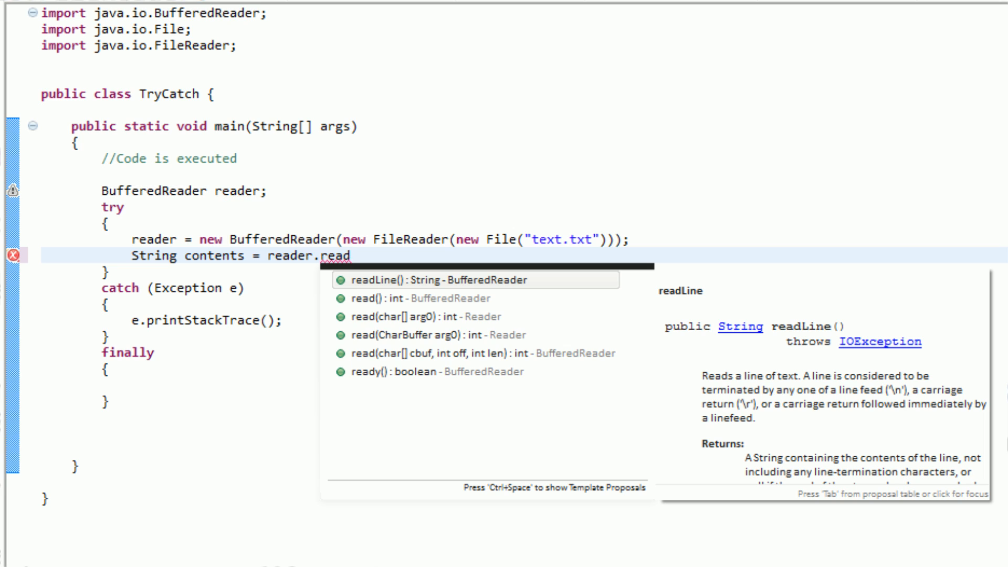
{"action": "type", "text": "LIne();"}
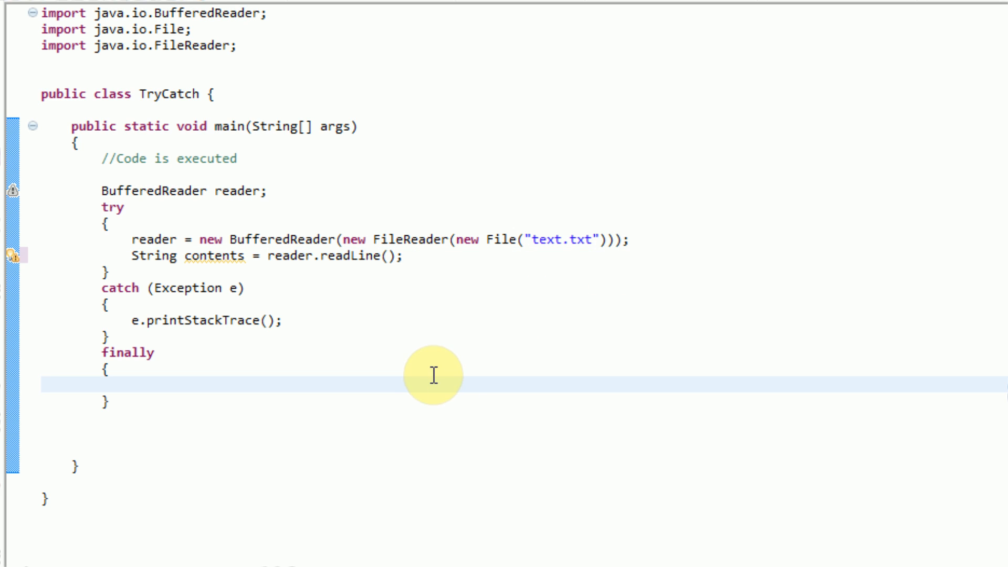
{"action": "mouse_move", "coordinate": [543, 375]}
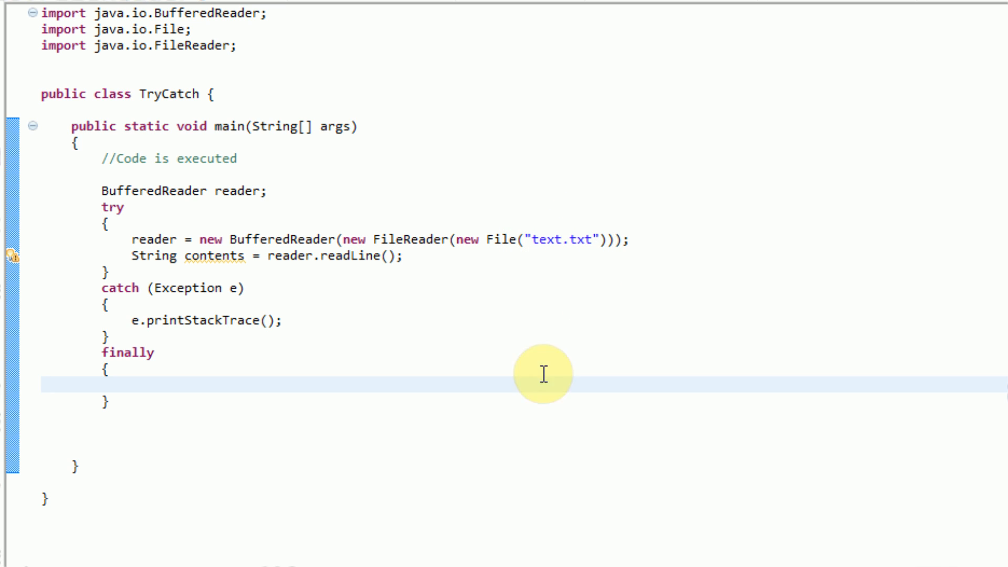
{"action": "mouse_move", "coordinate": [430, 457]}
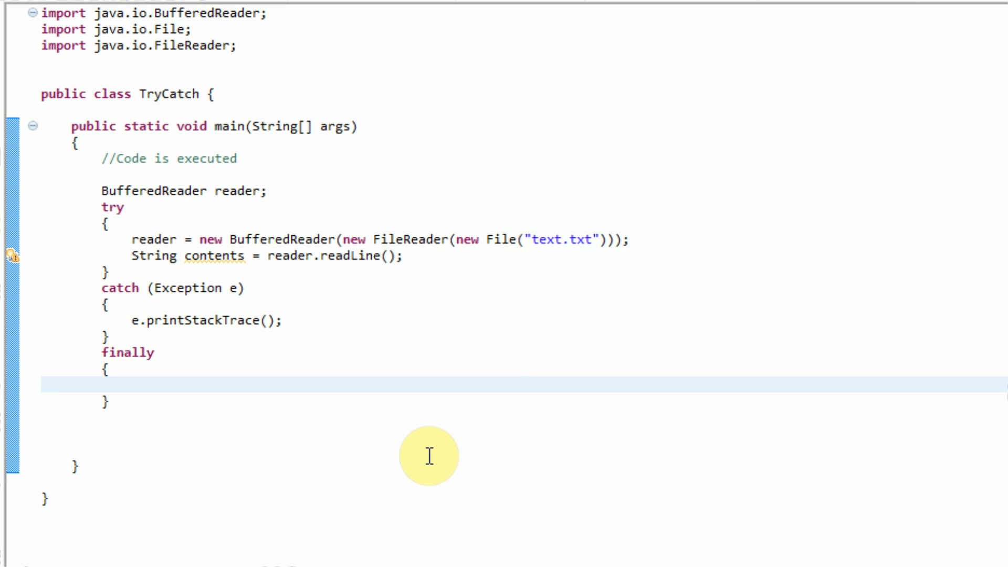
Print contents with System.out.print(contents); after the readLine line.
{"action": "left_click", "coordinate": [399, 256]}
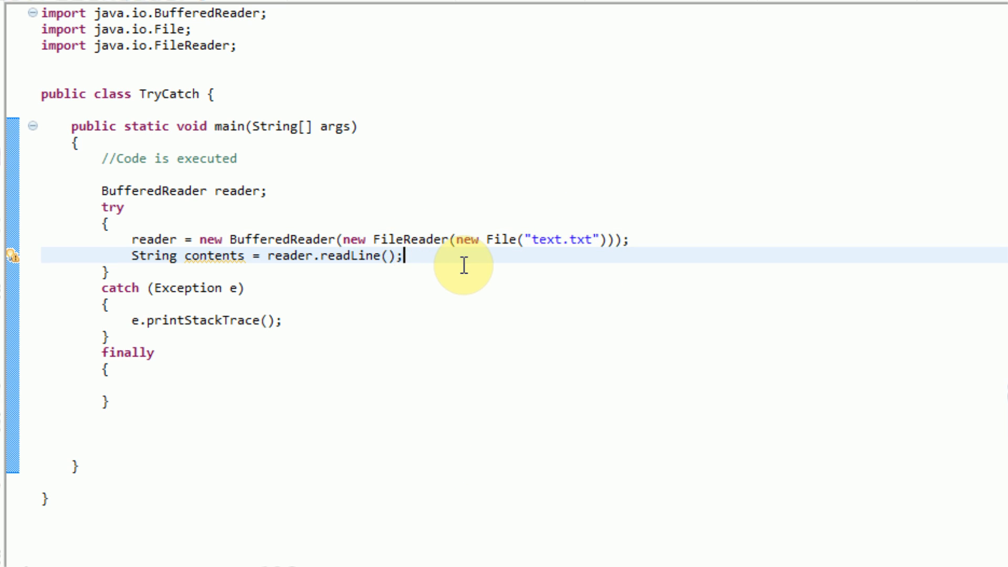
{"action": "type", "text": "System.out.prin"}
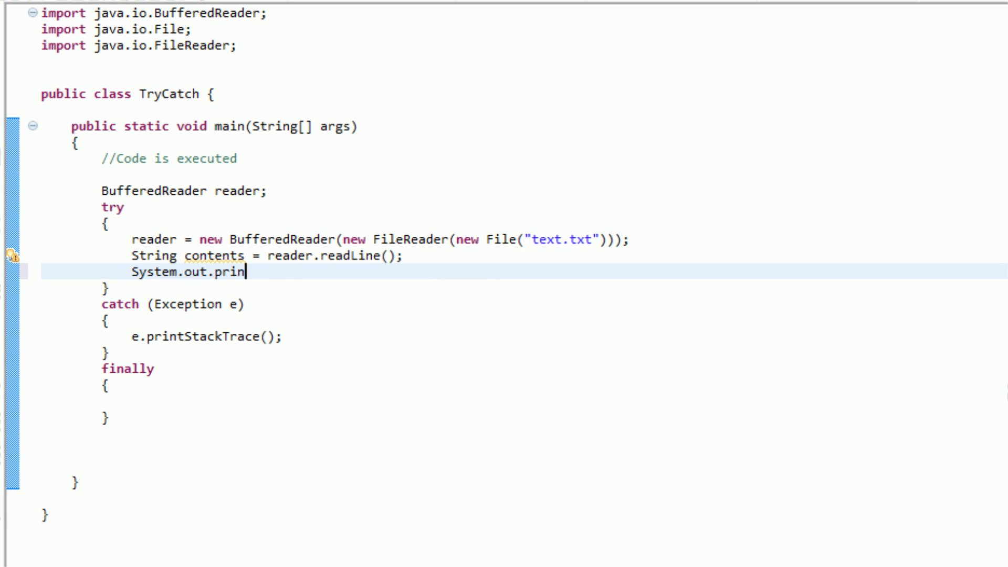
{"action": "type", "text": "t(contents);"}
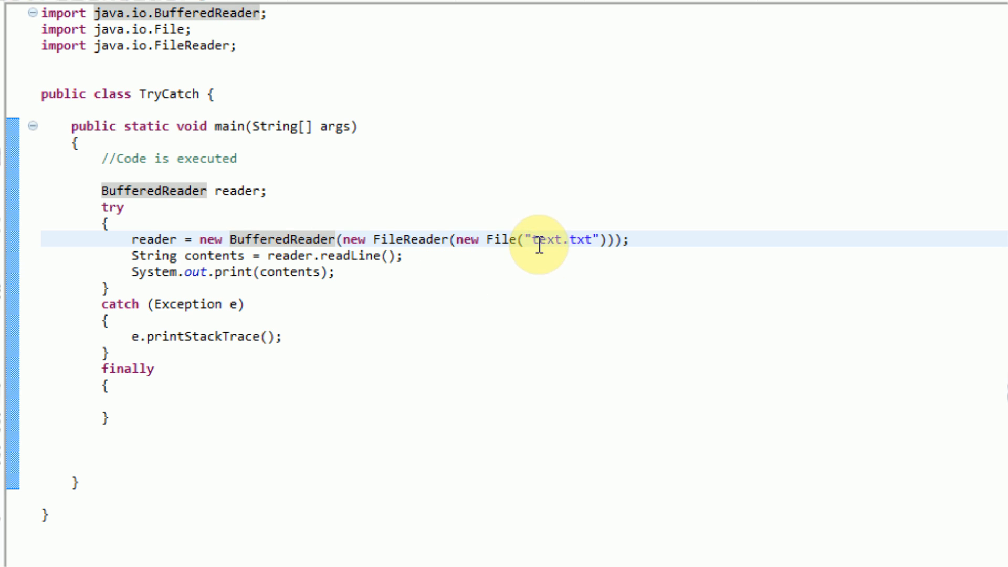
{"action": "mouse_move", "coordinate": [636, 429]}
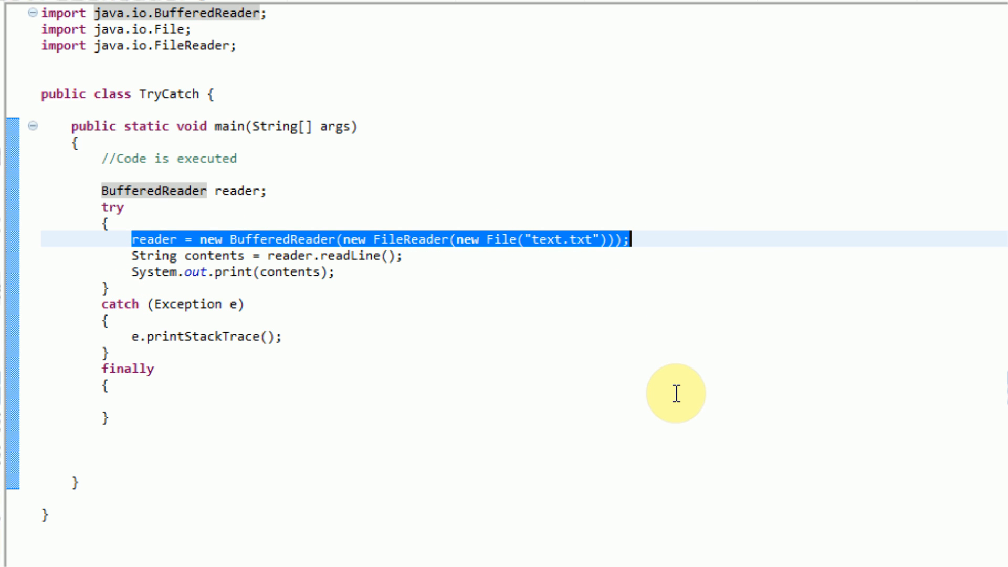
{"action": "mouse_move", "coordinate": [530, 393]}
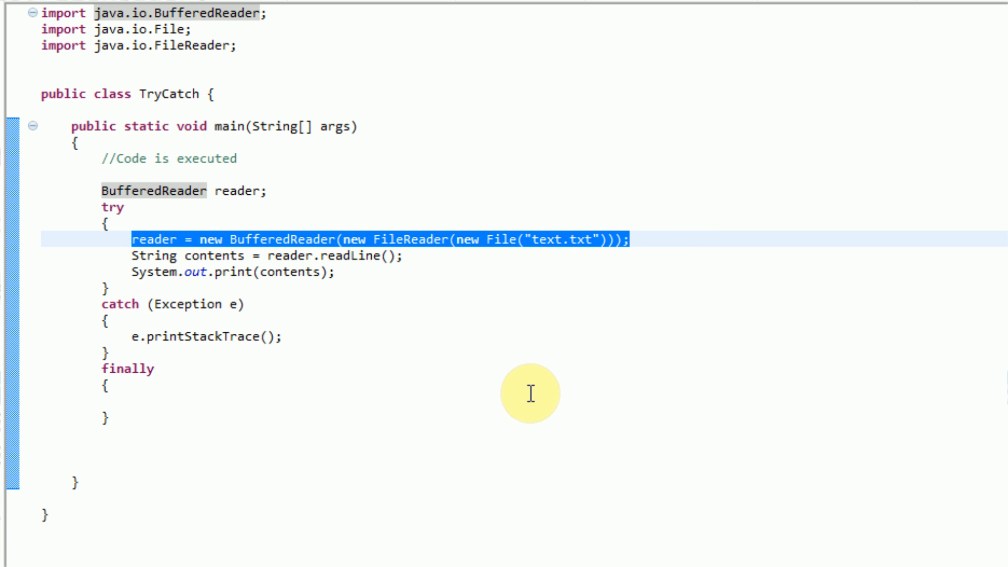
{"action": "mouse_move", "coordinate": [537, 385]}
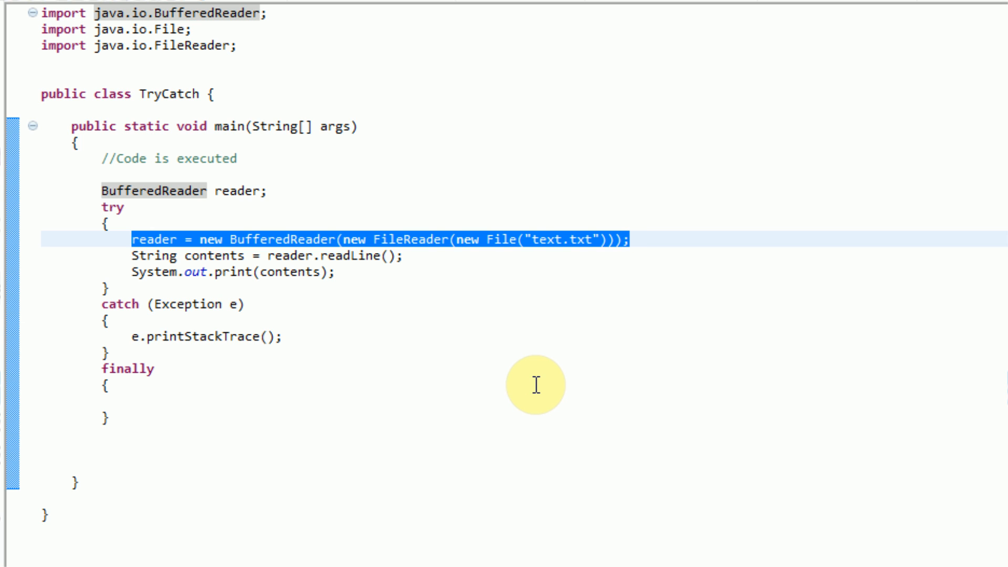
{"action": "mouse_move", "coordinate": [308, 443]}
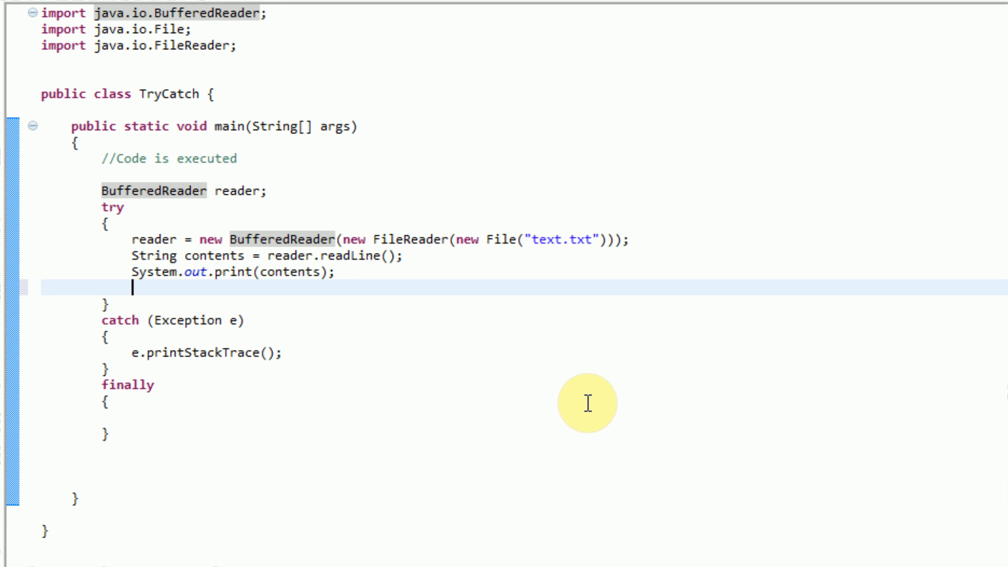
Add reader.close(); as the last statement of the try block.
{"action": "type", "text": "reader.close();"}
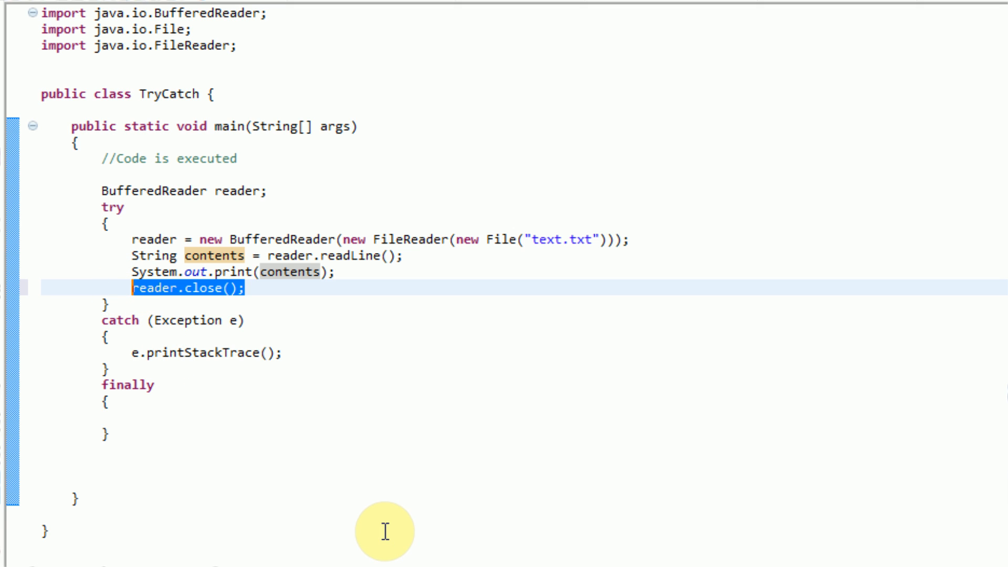
{"action": "mouse_move", "coordinate": [139, 291]}
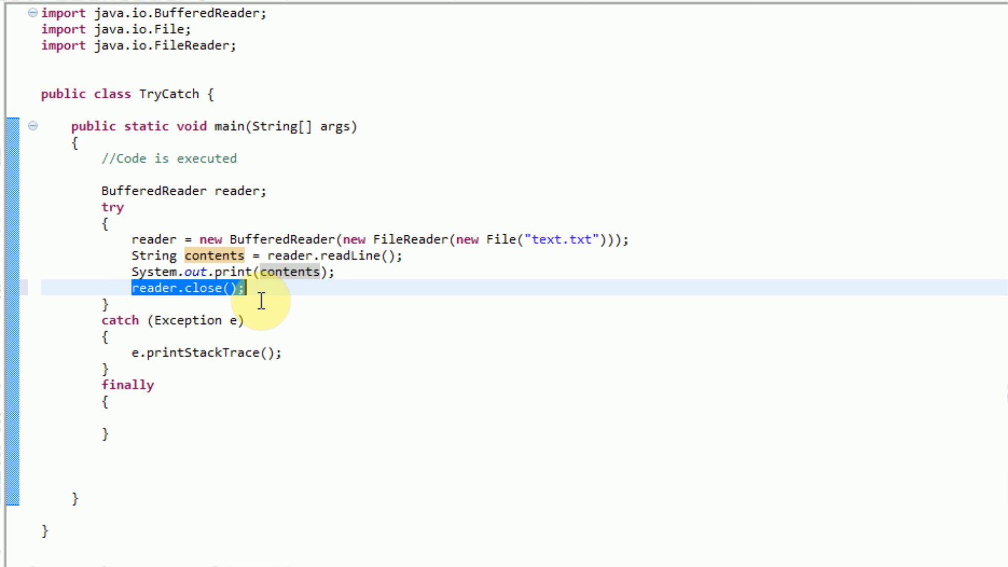
{"action": "mouse_move", "coordinate": [351, 336]}
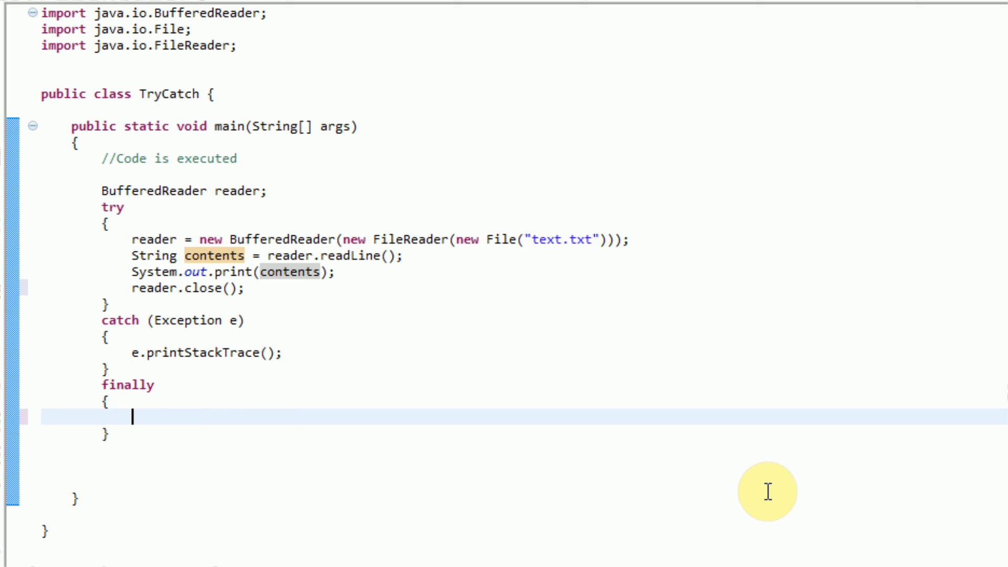
Close reader in finally, let main throw IOException, and initialize reader to null.
{"action": "type", "text": "reader.close();"}
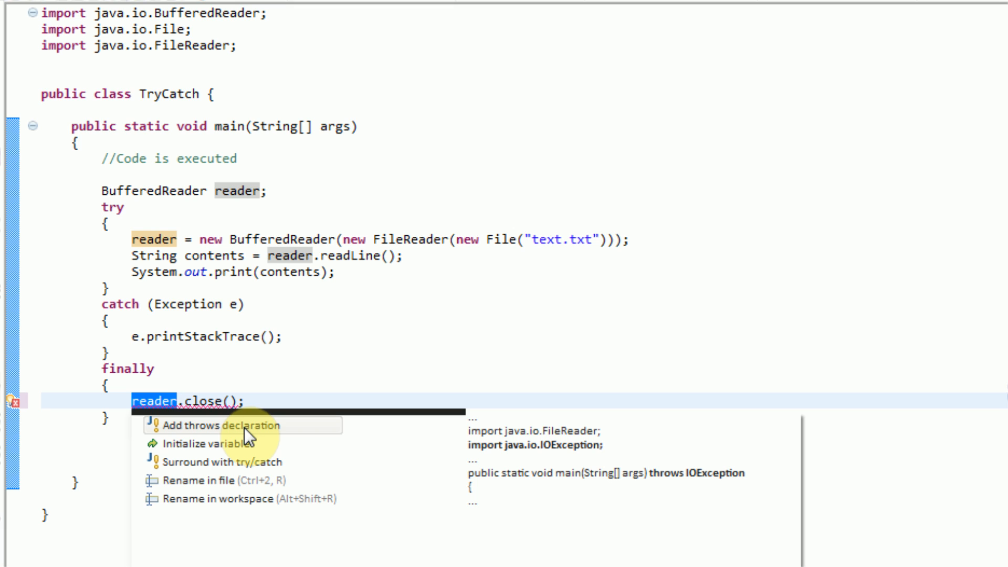
{"action": "mouse_move", "coordinate": [242, 462]}
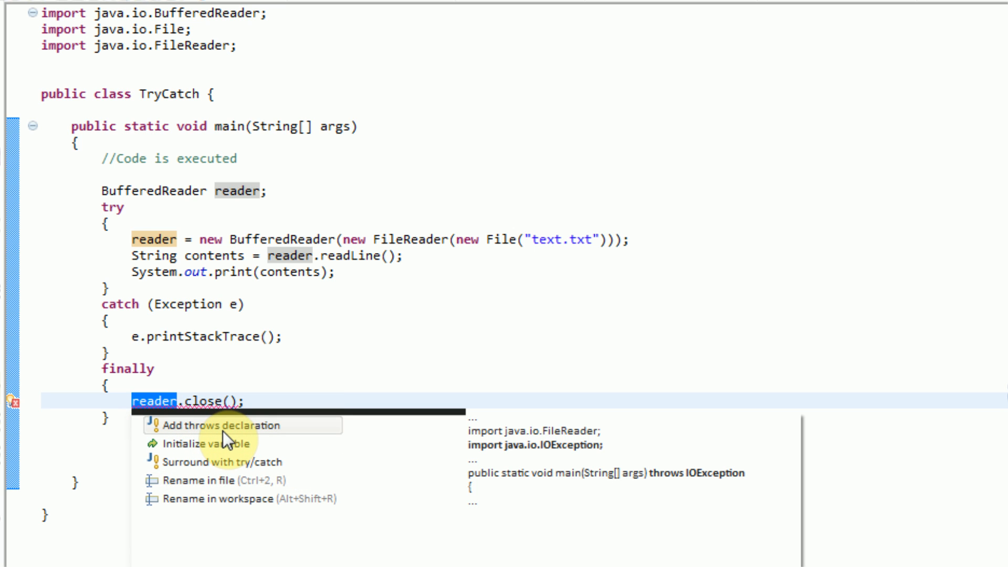
{"action": "left_click", "coordinate": [223, 425]}
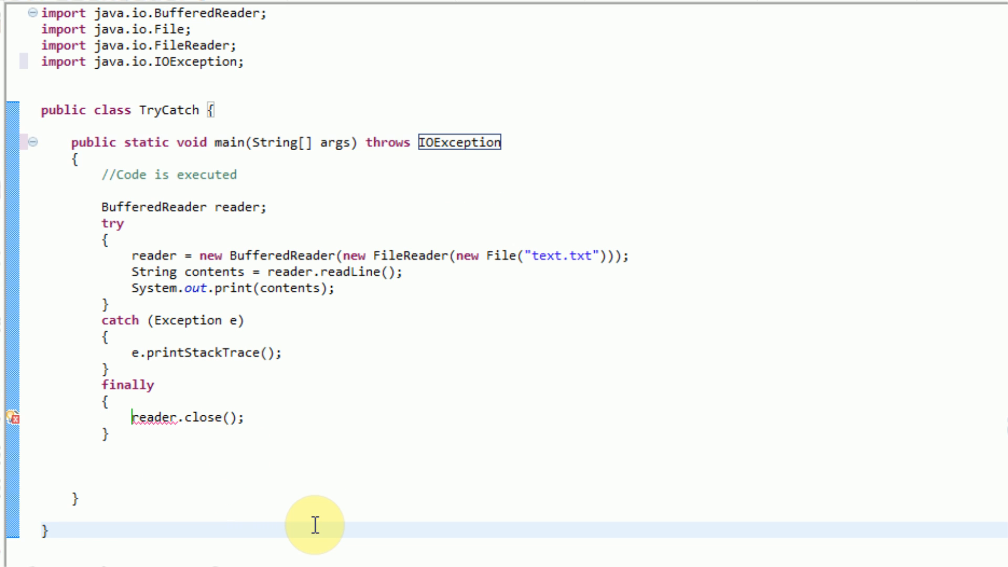
{"action": "left_click", "coordinate": [10, 416]}
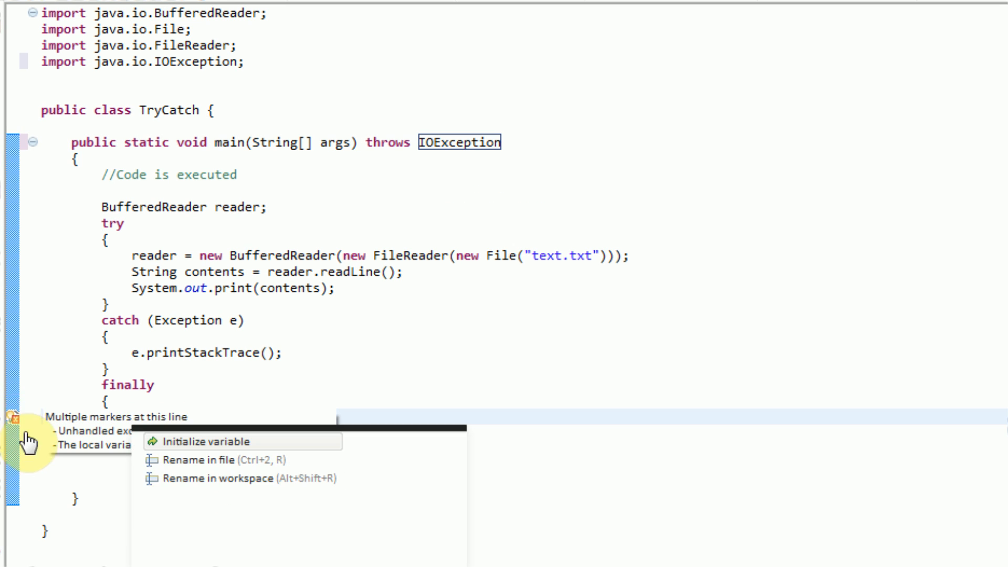
{"action": "left_click", "coordinate": [208, 442]}
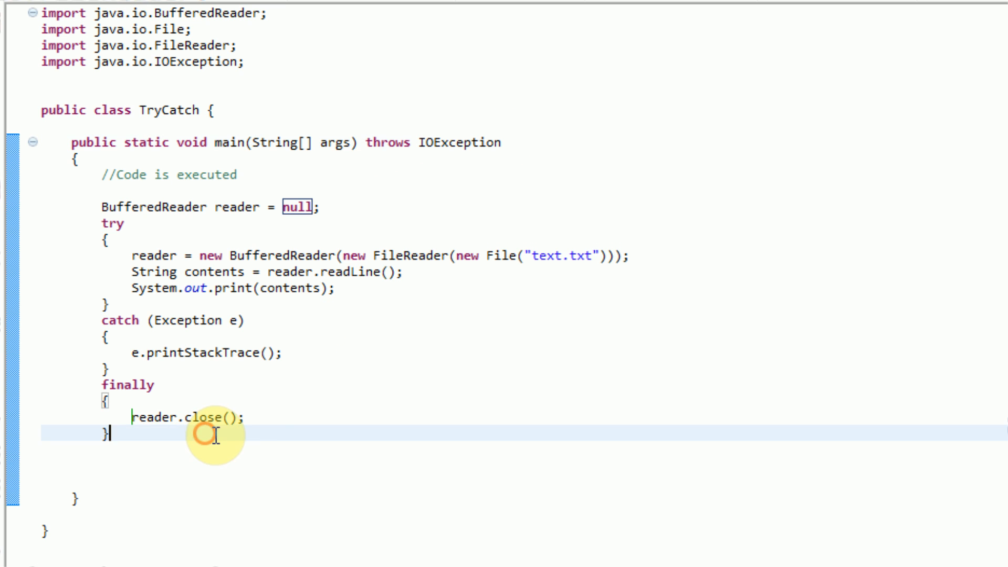
{"action": "left_click", "coordinate": [248, 417]}
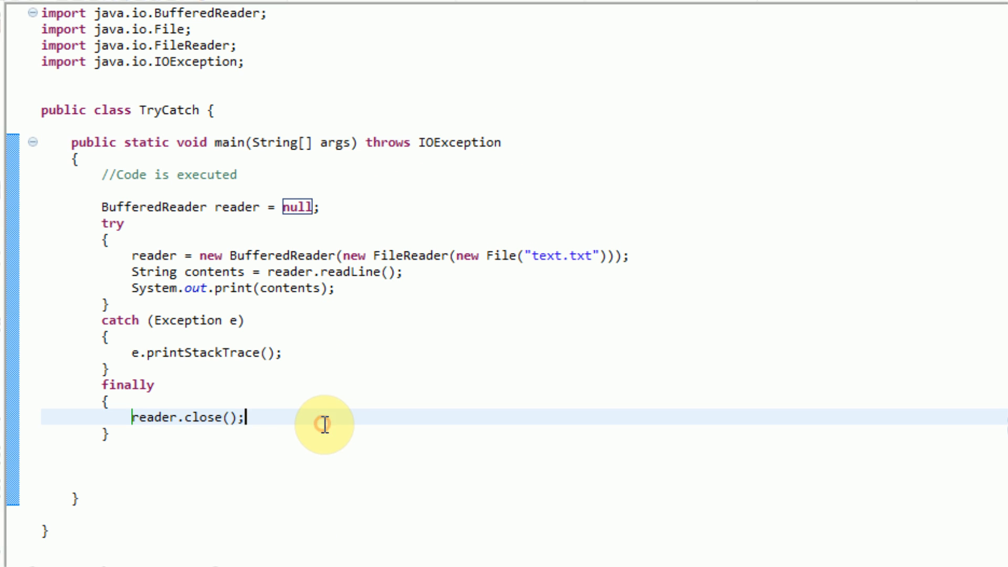
{"action": "mouse_move", "coordinate": [323, 390]}
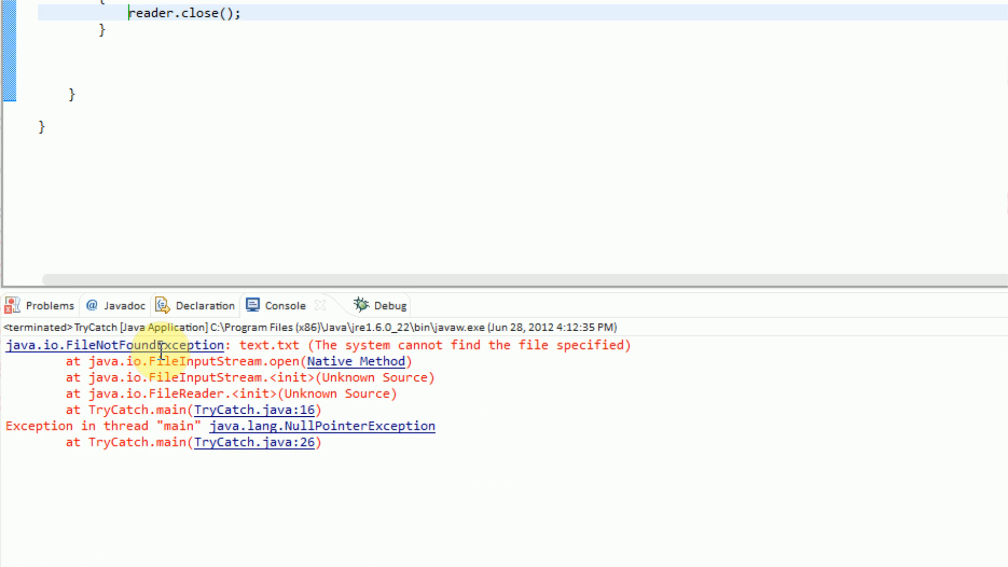
{"action": "mouse_move", "coordinate": [385, 373]}
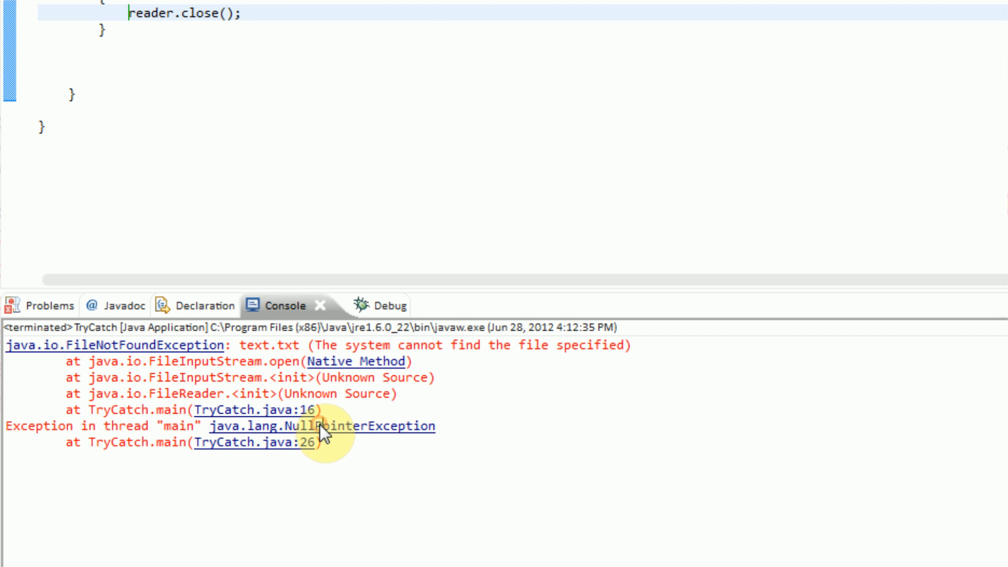
{"action": "mouse_move", "coordinate": [276, 442]}
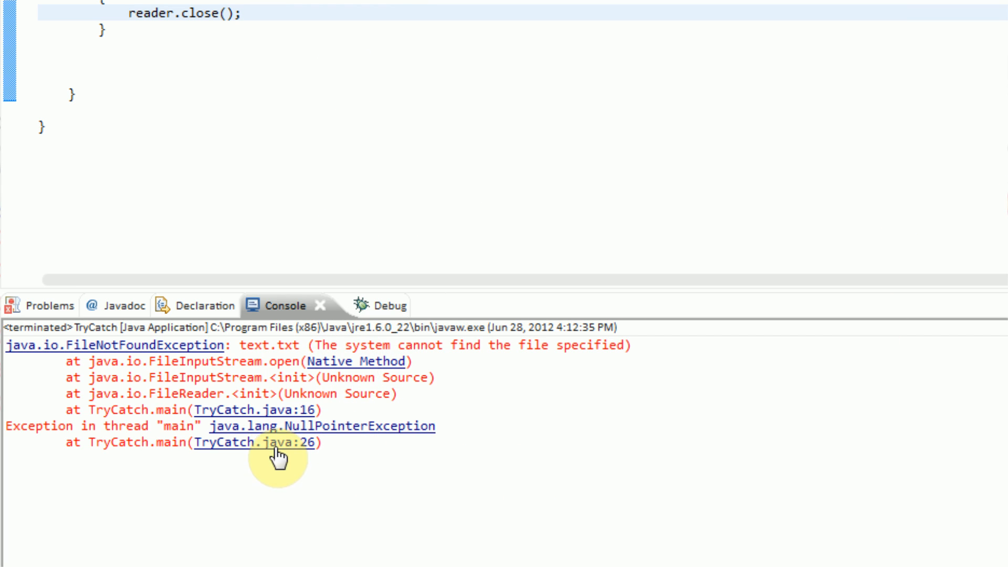
Jump from the console's TryCatch.java:26 NullPointerException link back to the close call.
{"action": "left_click", "coordinate": [253, 442]}
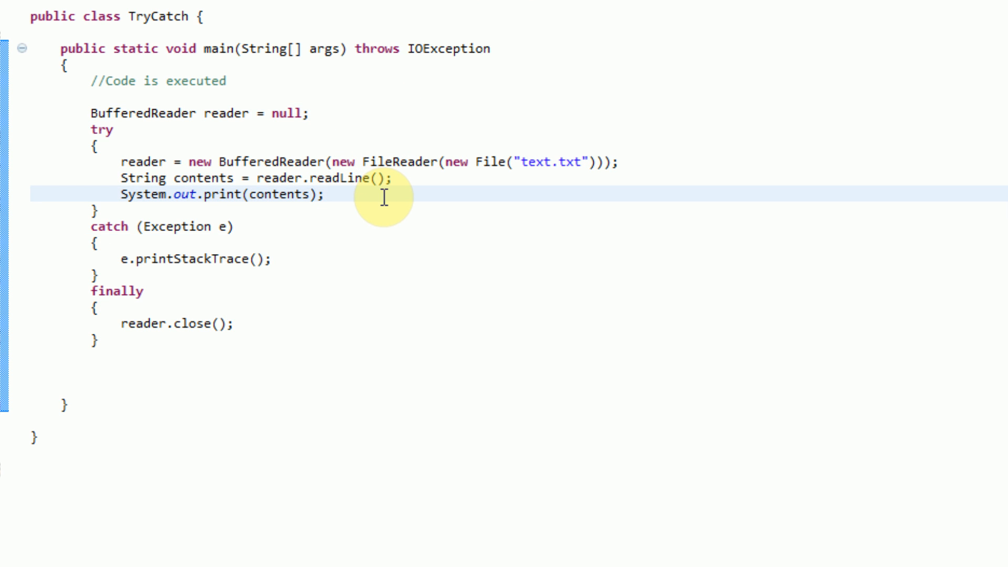
{"action": "left_click", "coordinate": [326, 195]}
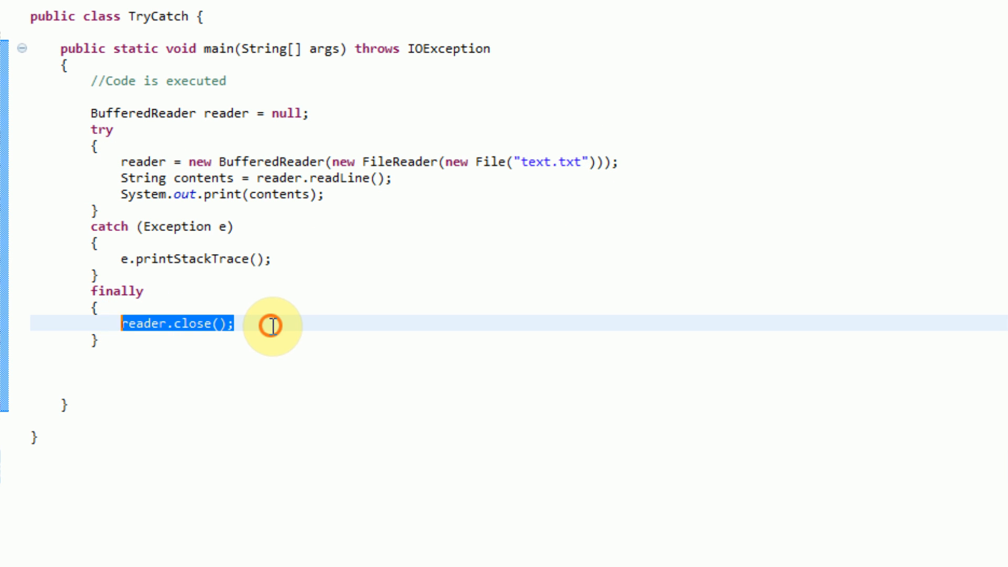
Guard reader.close() in finally with if (reader != null).
{"action": "left_click", "coordinate": [98, 307]}
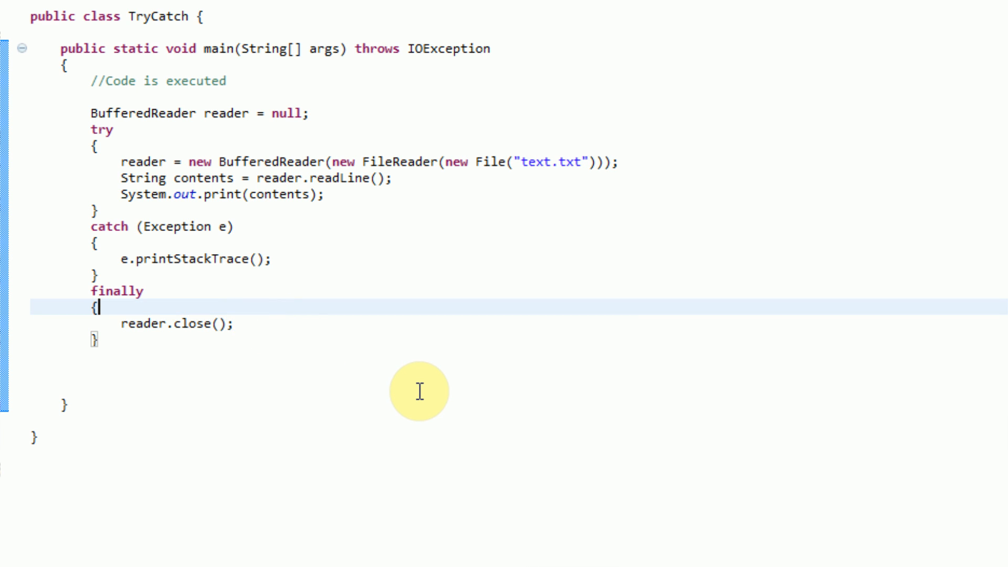
{"action": "type", "text": "if ("}
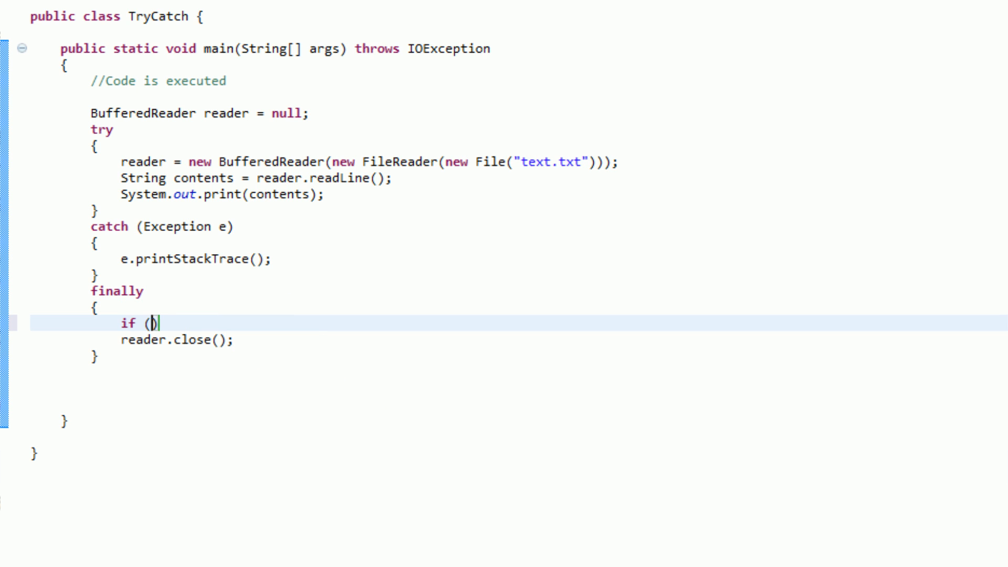
{"action": "type", "text": "reader != n"}
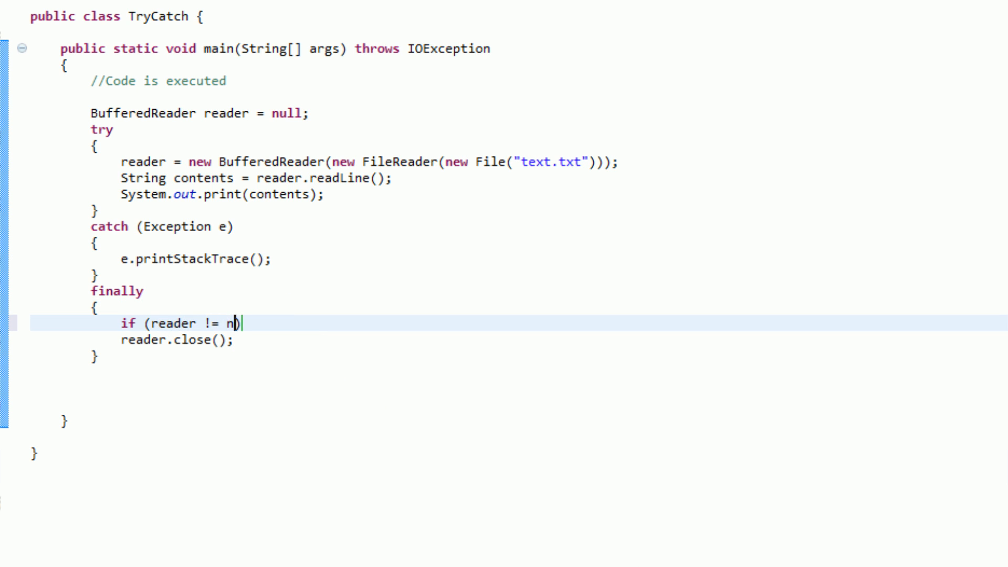
{"action": "type", "text": "ull"}
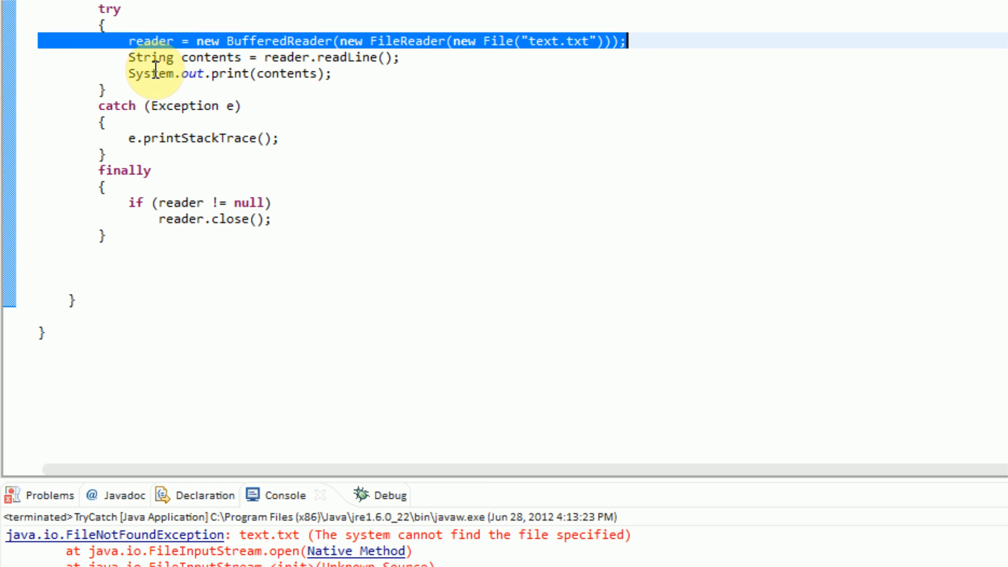
Run TryCatch again; the console still reports text.txt not found.
{"action": "left_click", "coordinate": [402, 56]}
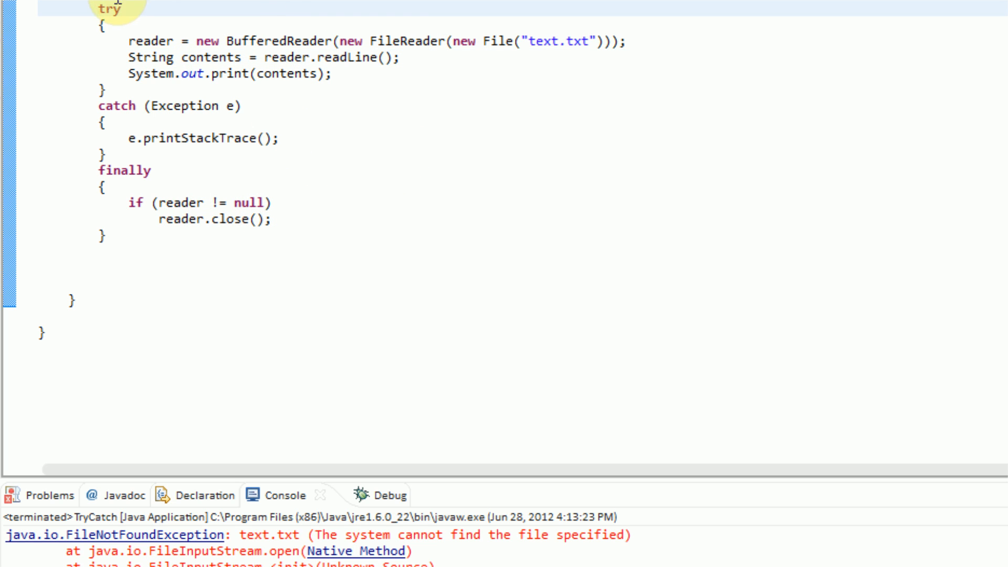
{"action": "left_click", "coordinate": [128, 201]}
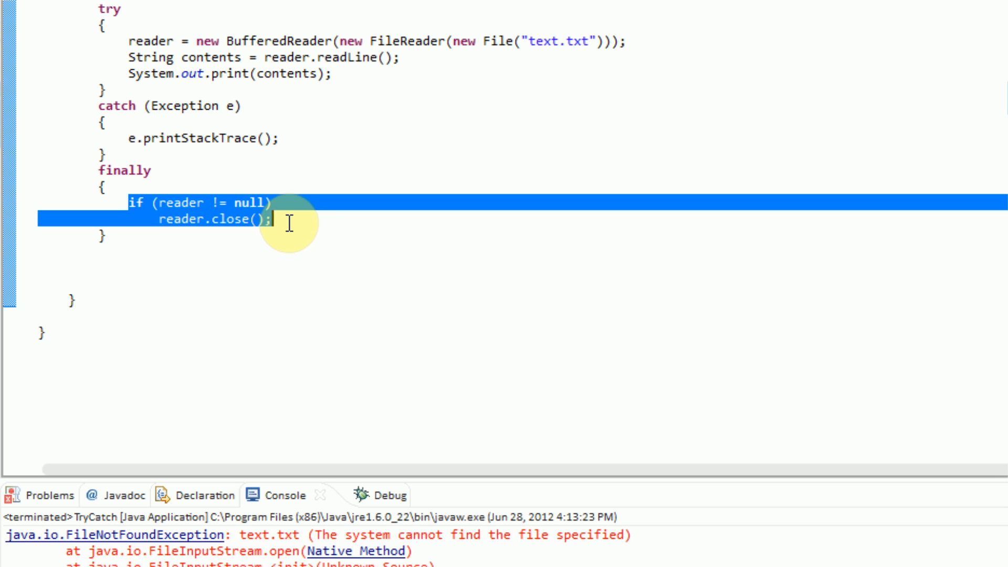
{"action": "left_click", "coordinate": [273, 220]}
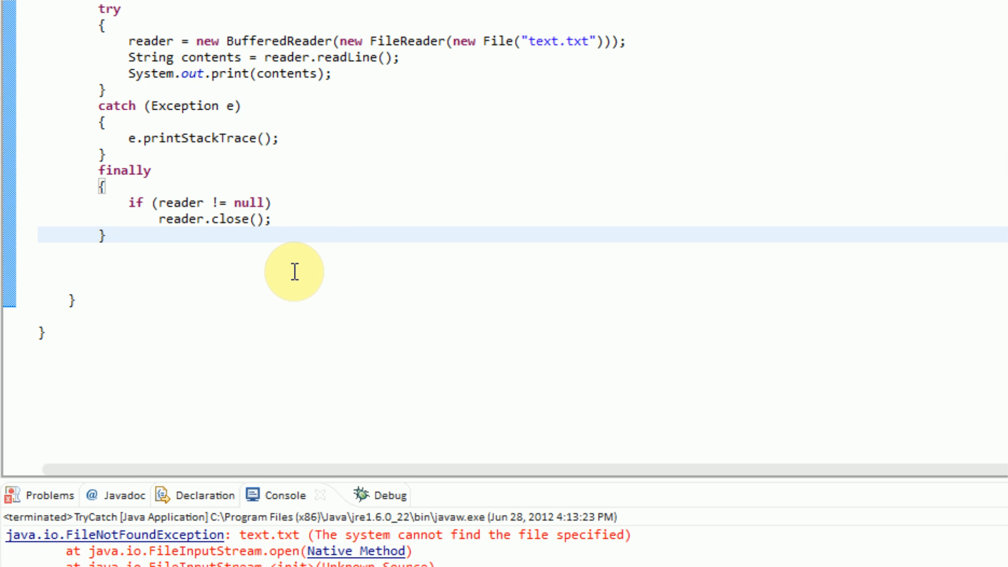
{"action": "left_click", "coordinate": [105, 235]}
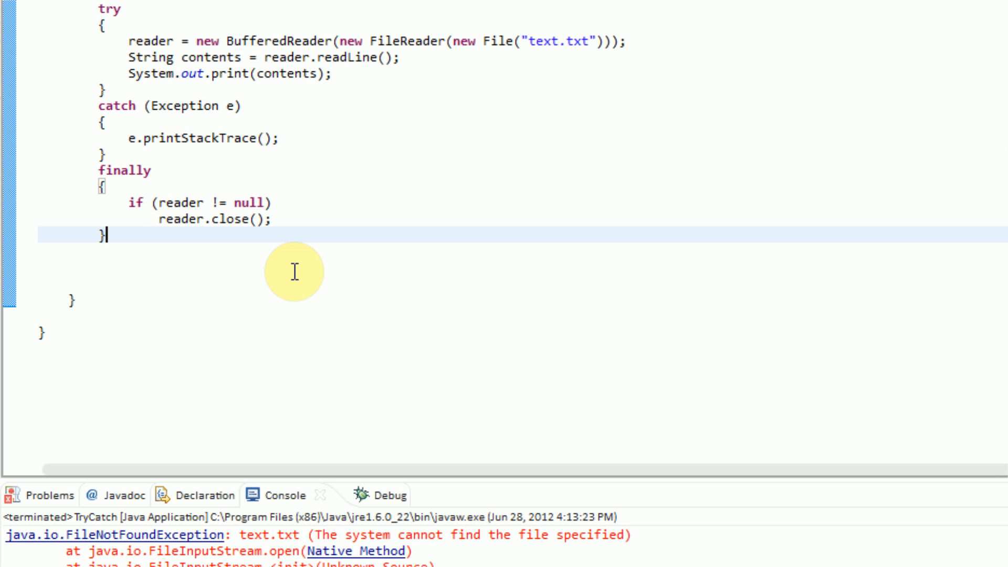